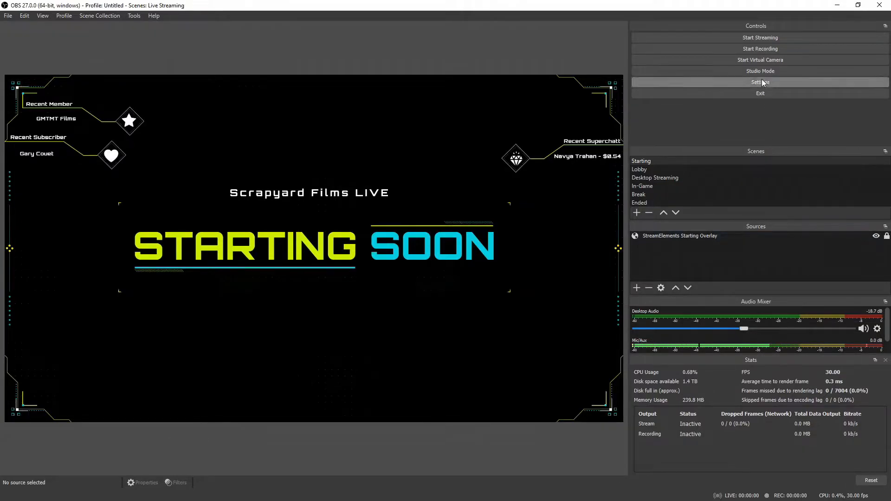
Bring up the OBS settings on the Video page (1920x1080 base, 1280x720 output, 30 FPS)
click(760, 82)
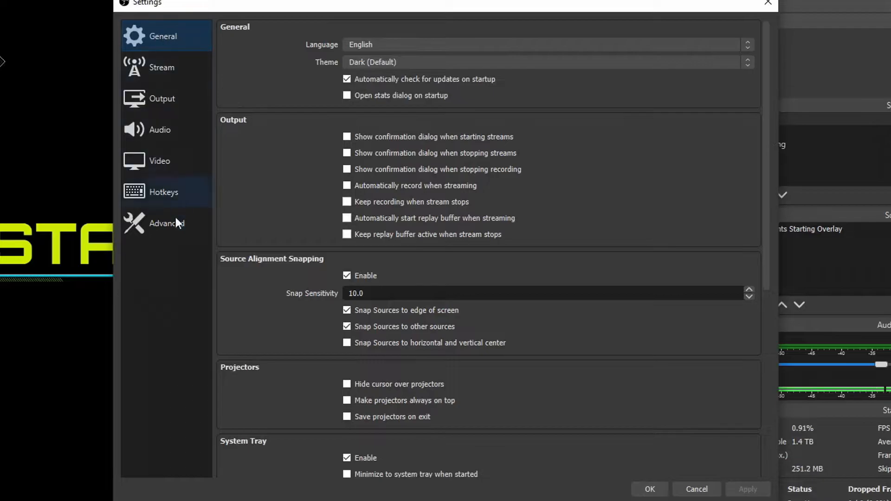
click(159, 161)
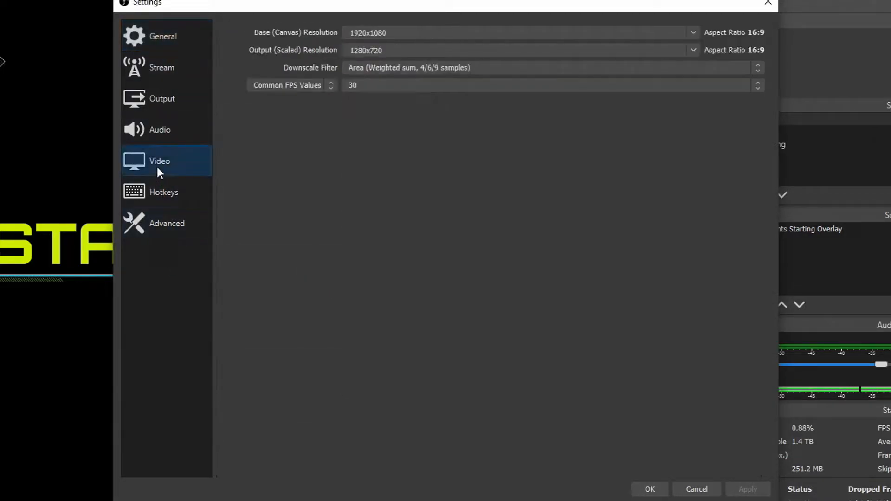
mouse_move(461, 164)
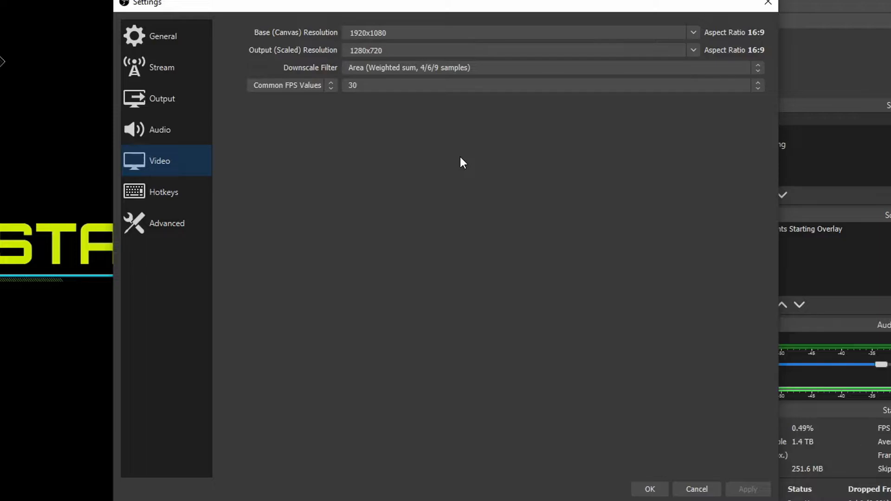
mouse_move(528, 198)
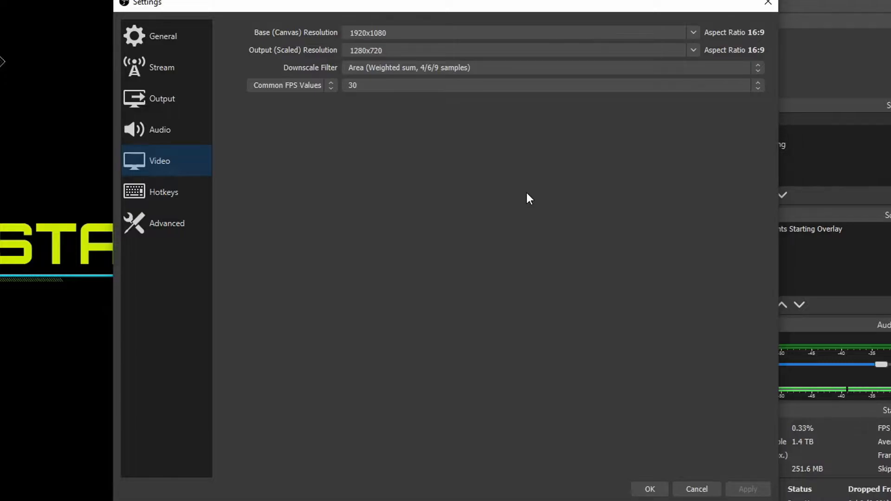
mouse_move(454, 160)
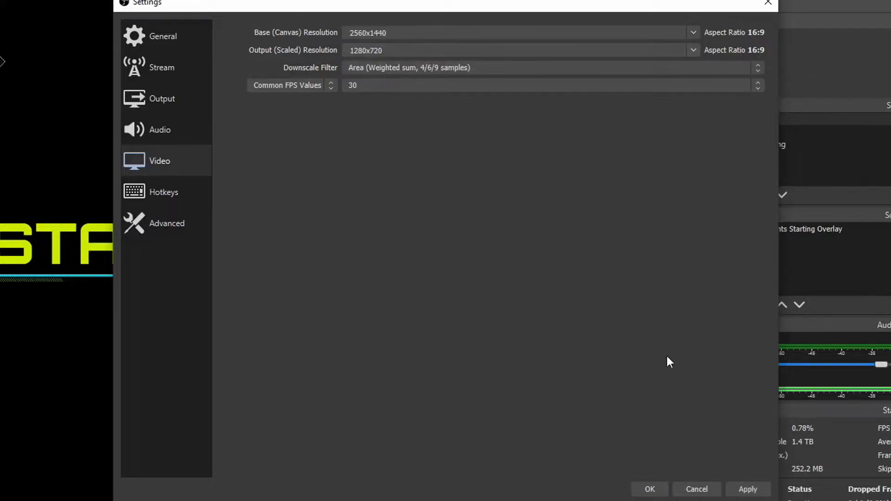
mouse_move(657, 307)
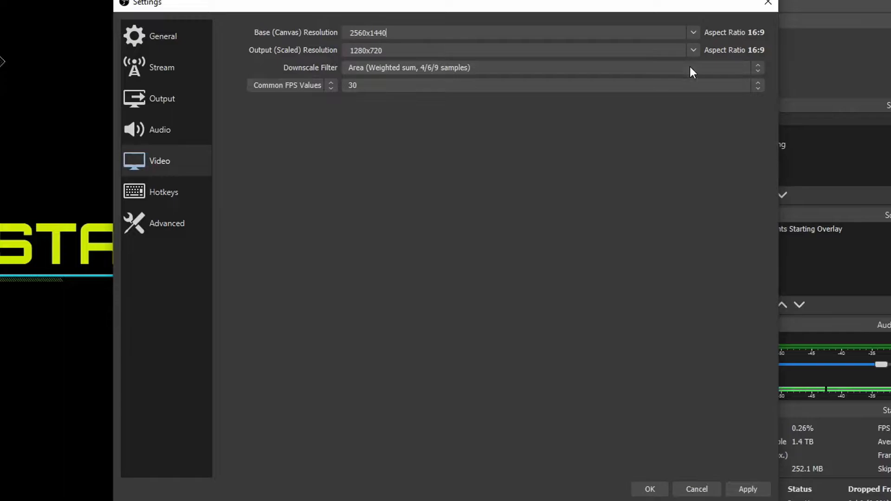
mouse_move(686, 123)
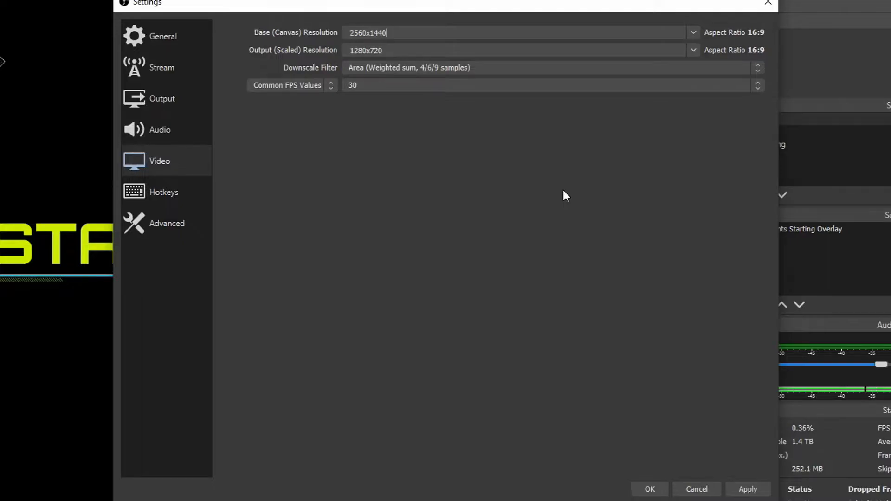
mouse_move(469, 44)
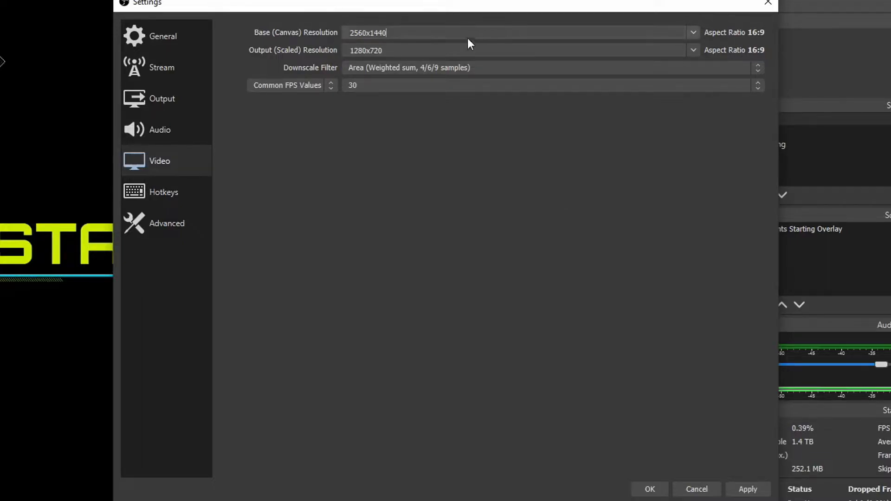
mouse_move(666, 69)
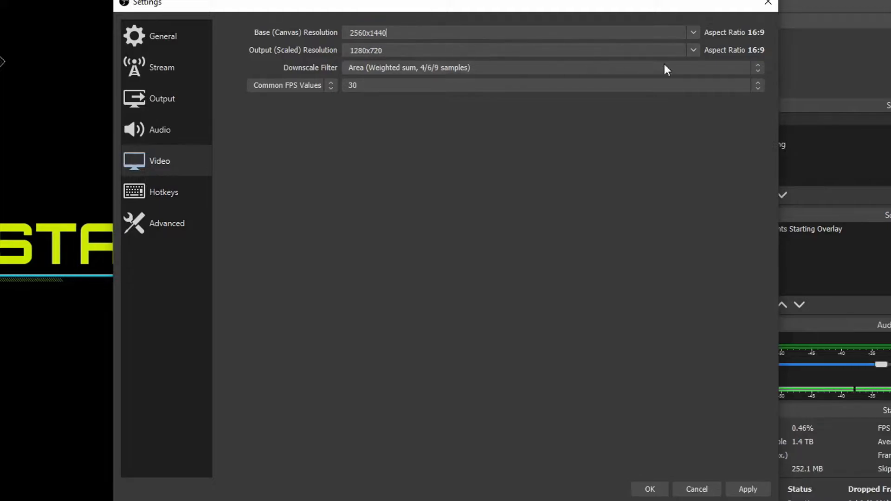
Choose 1920x1080 in both the output and base canvas resolution lists
click(692, 50)
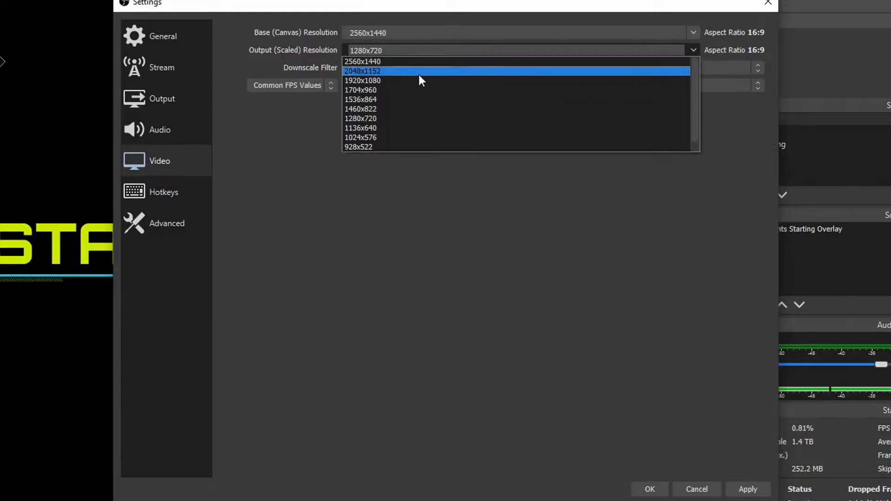
click(362, 79)
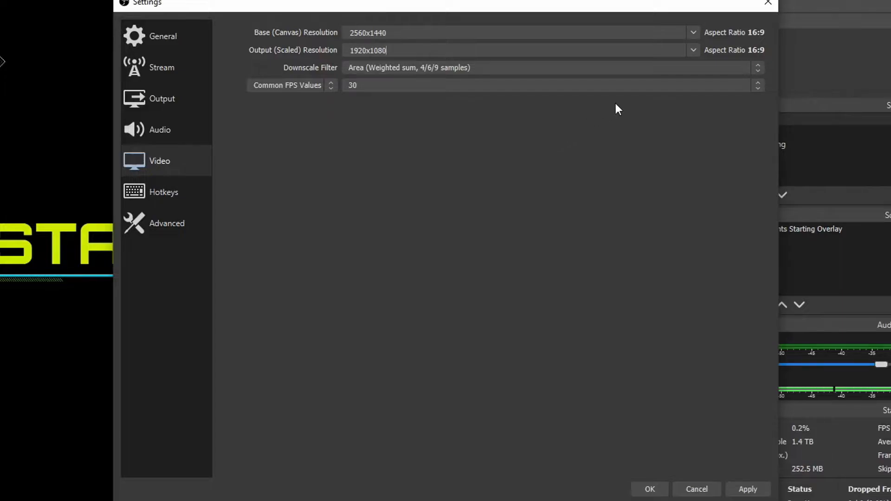
click(691, 33)
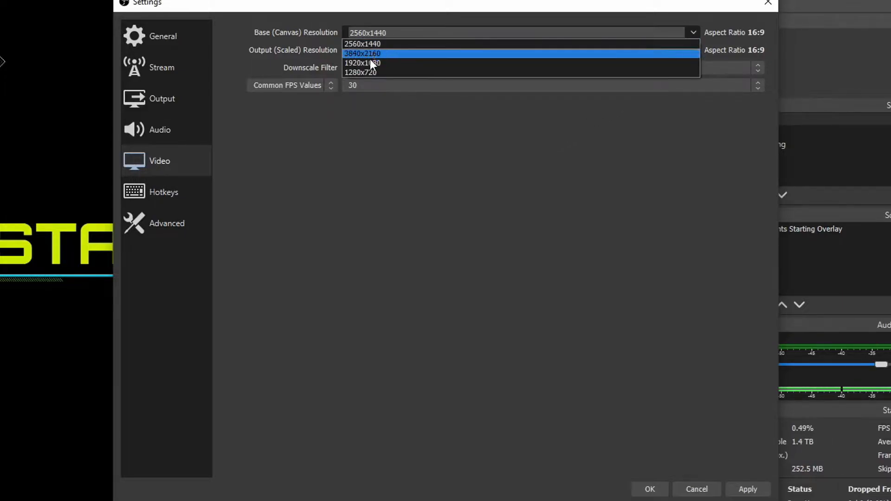
click(363, 63)
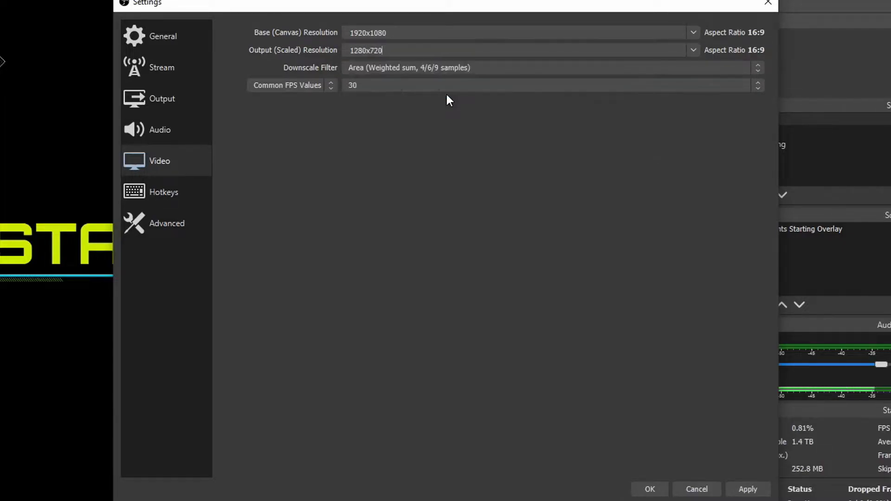
mouse_move(466, 139)
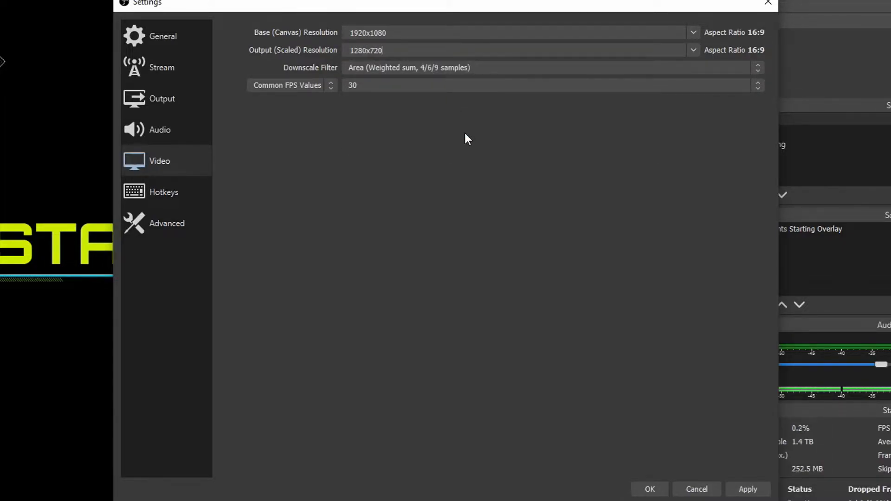
mouse_move(464, 72)
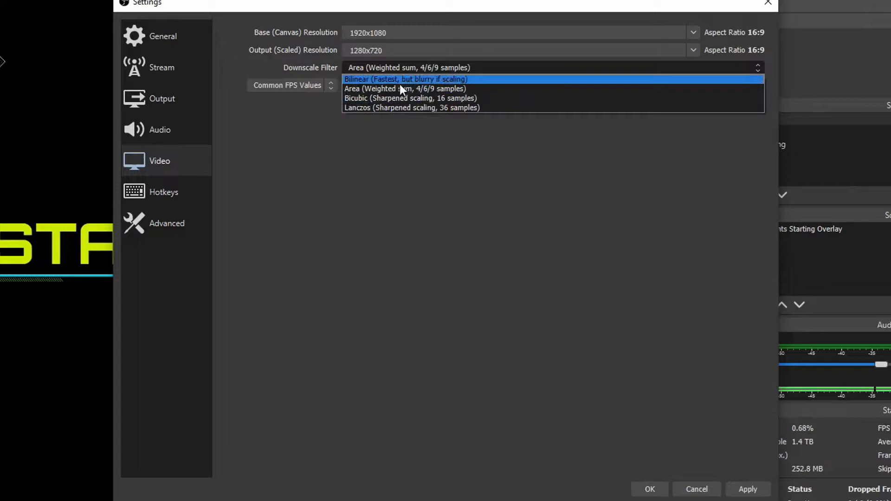
mouse_move(392, 108)
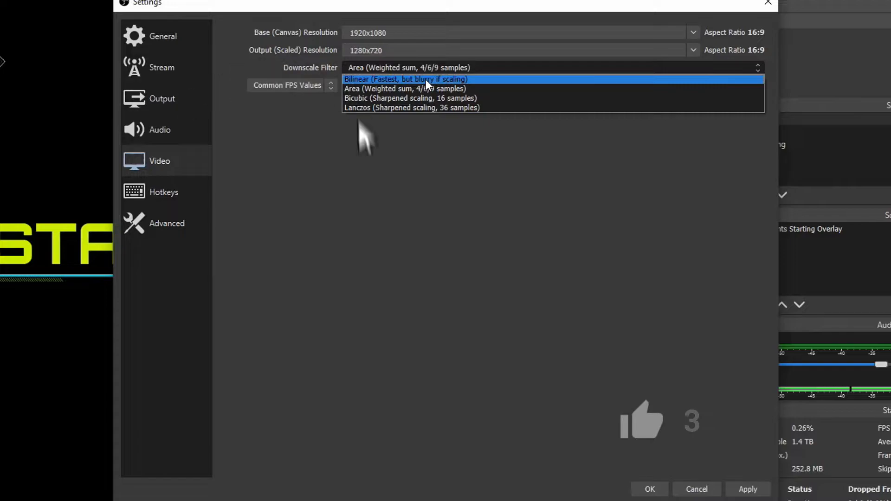
mouse_move(648, 443)
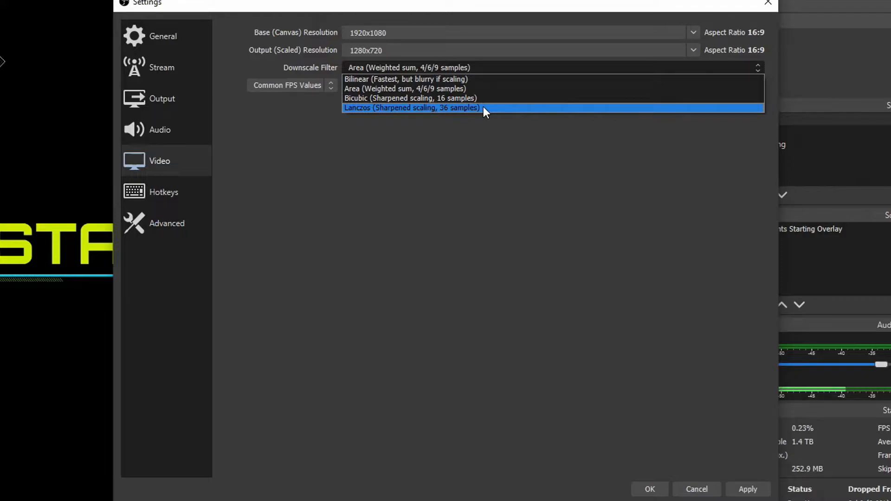
mouse_move(455, 98)
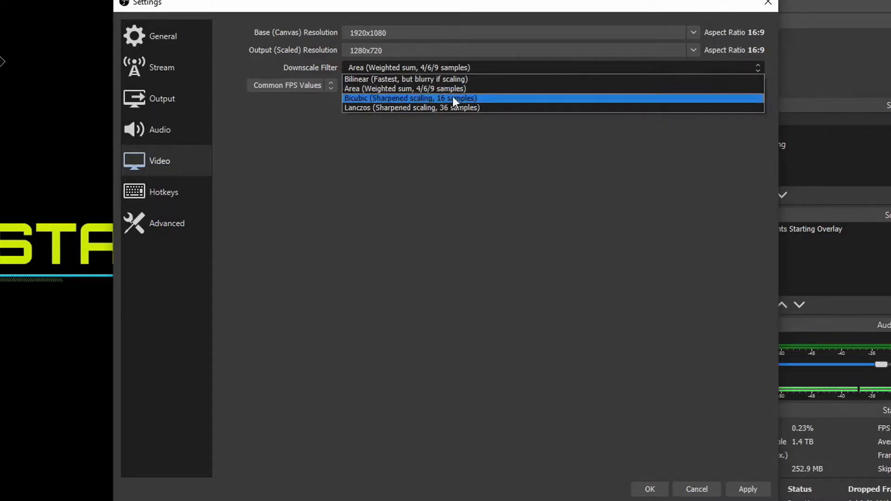
mouse_move(444, 99)
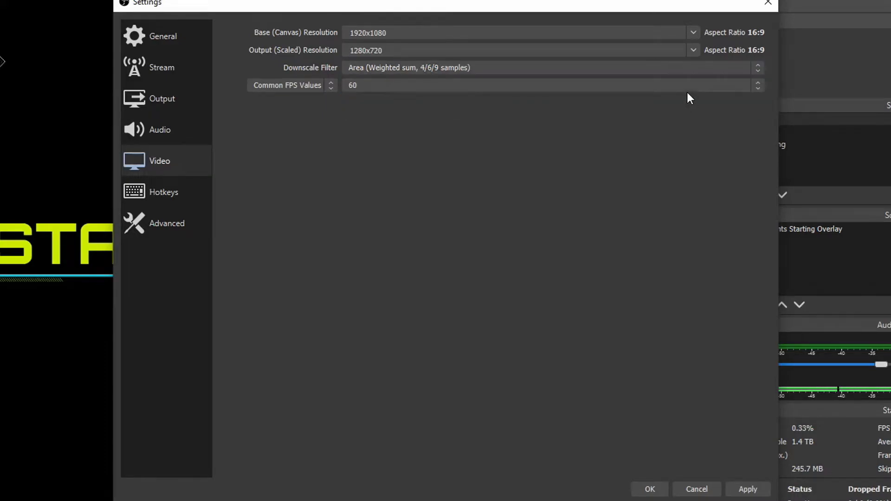
mouse_move(754, 94)
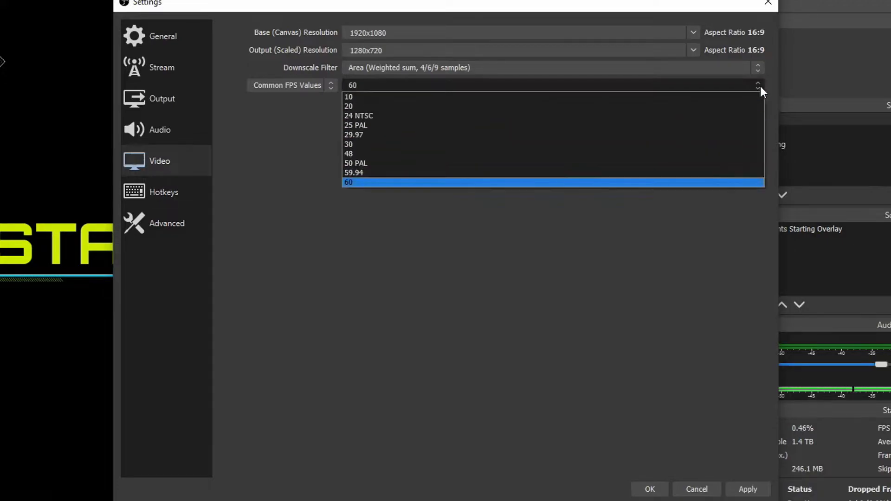
Set the common FPS value back to 30
click(348, 153)
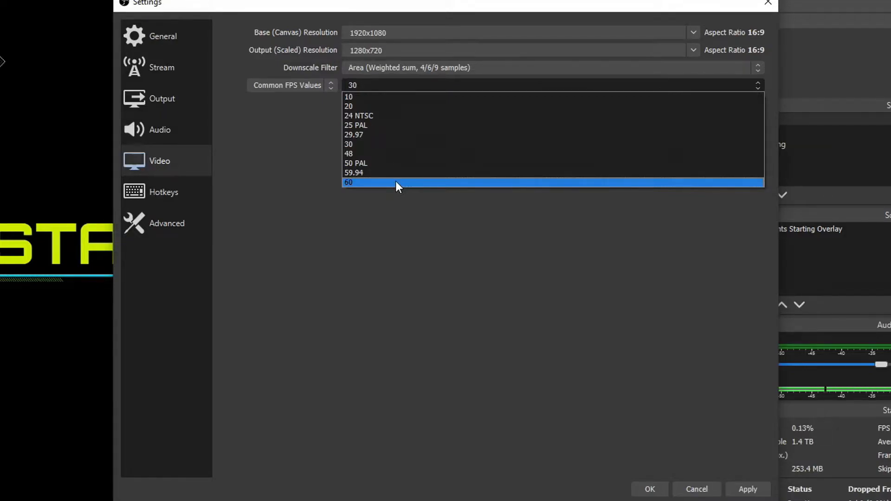
mouse_move(361, 153)
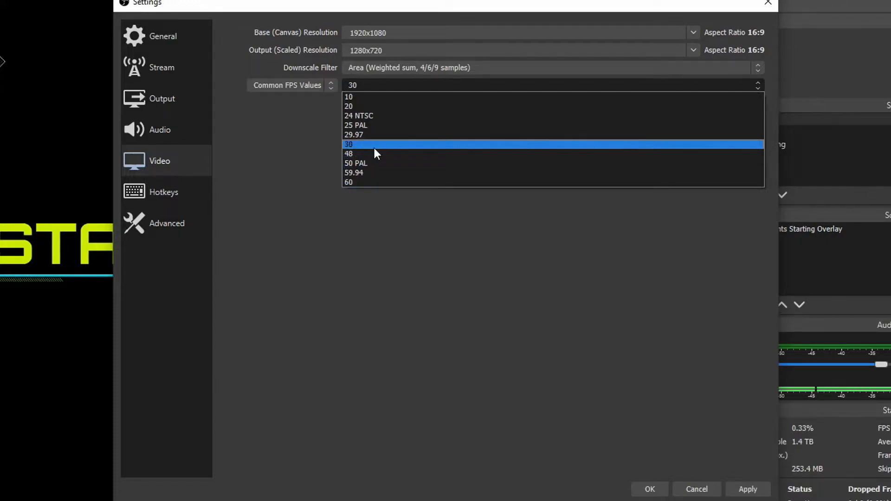
click(348, 143)
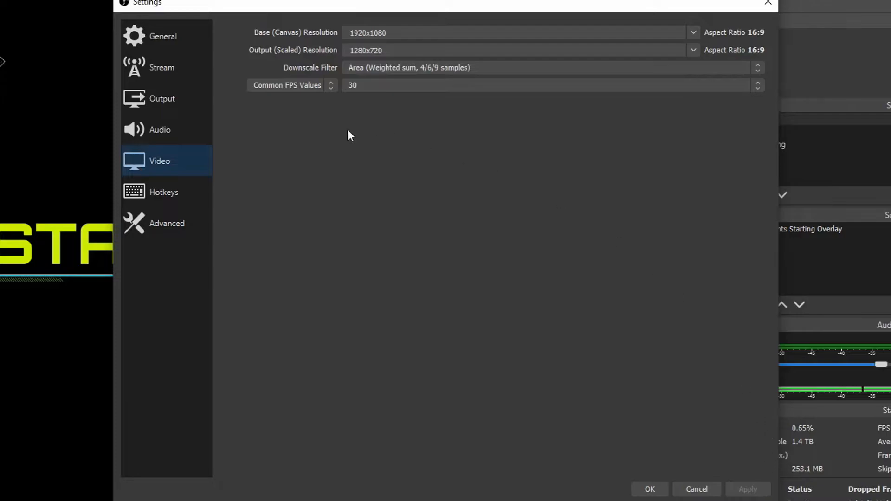
Show the Output > Recording settings, keeping Standard type and checking the E:/OBS path
click(161, 98)
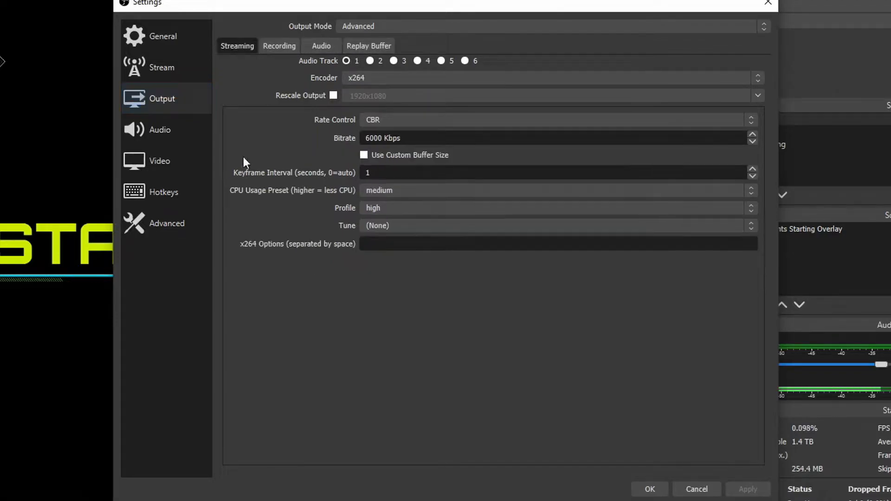
click(279, 46)
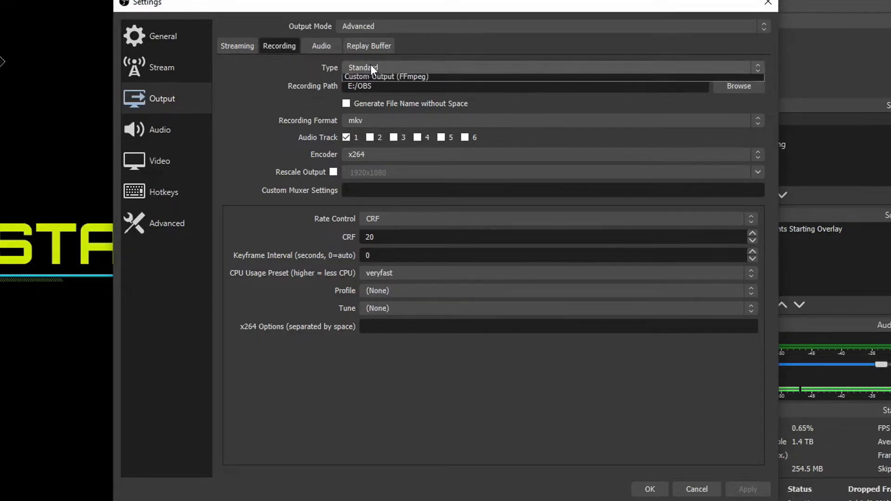
click(362, 67)
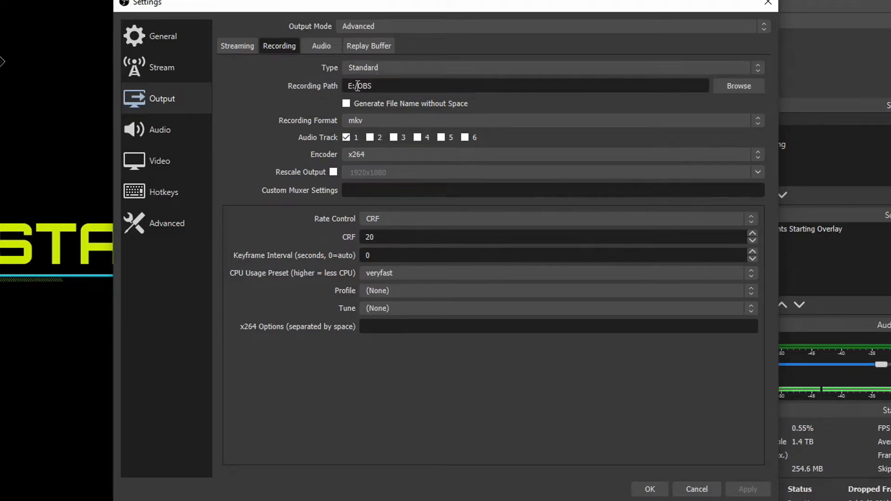
click(372, 86)
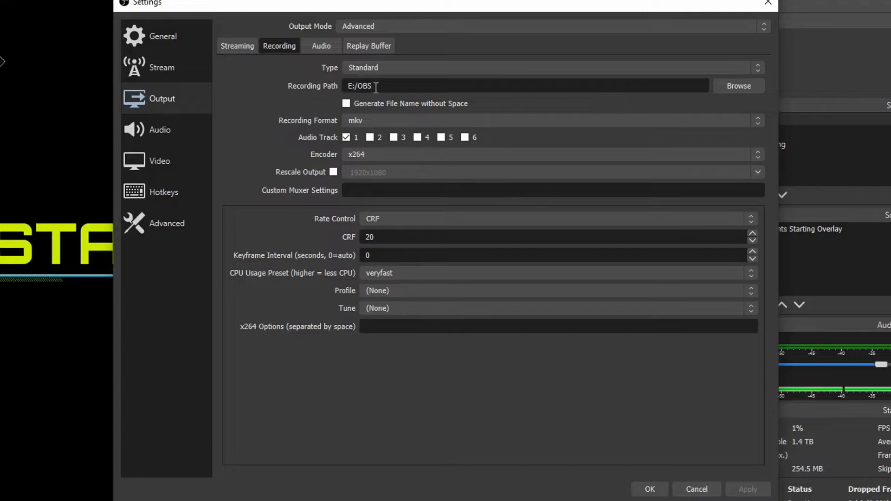
click(347, 103)
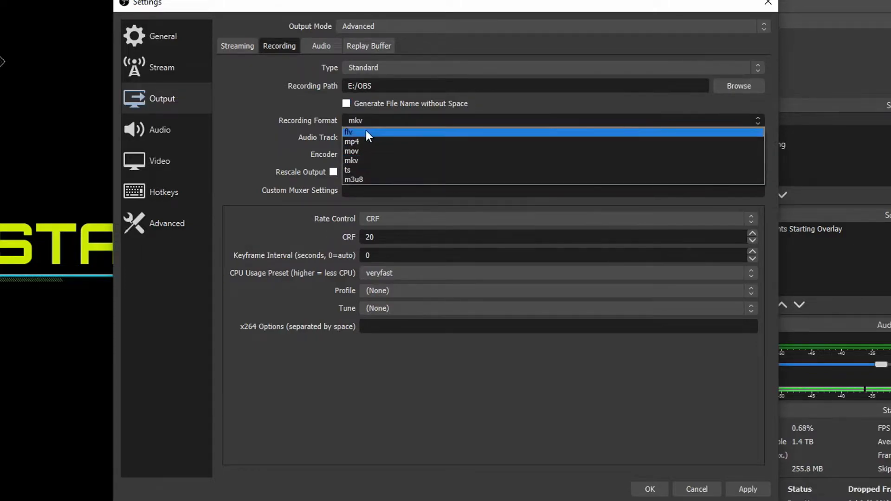
mouse_move(373, 141)
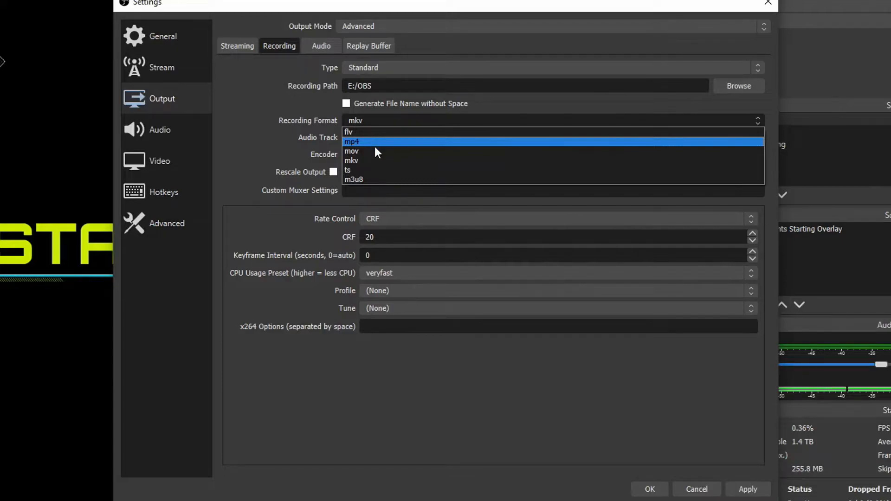
click(351, 161)
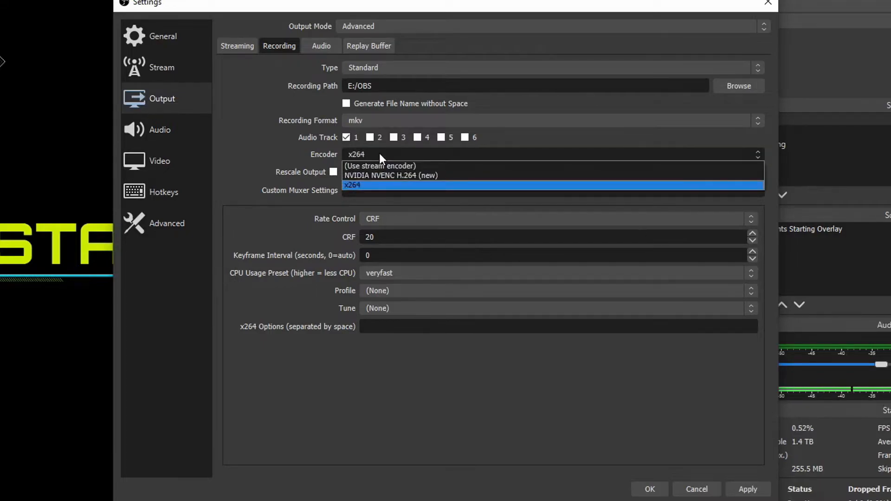
mouse_move(379, 165)
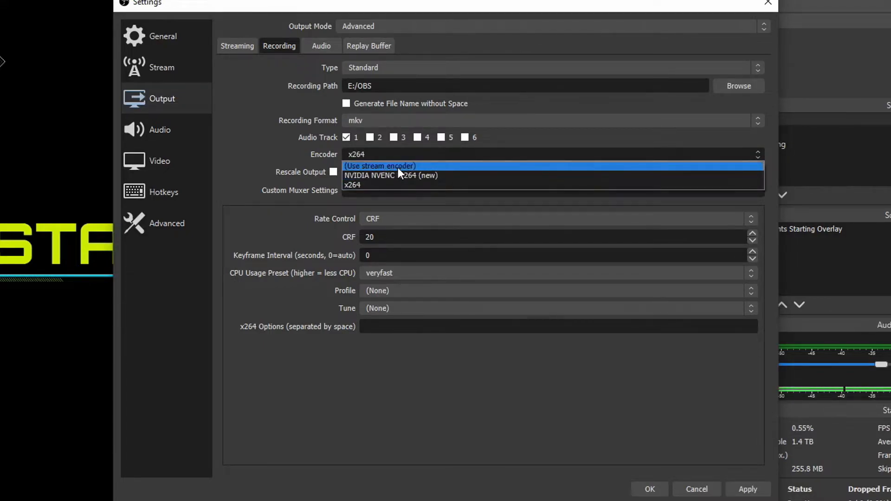
mouse_move(252, 32)
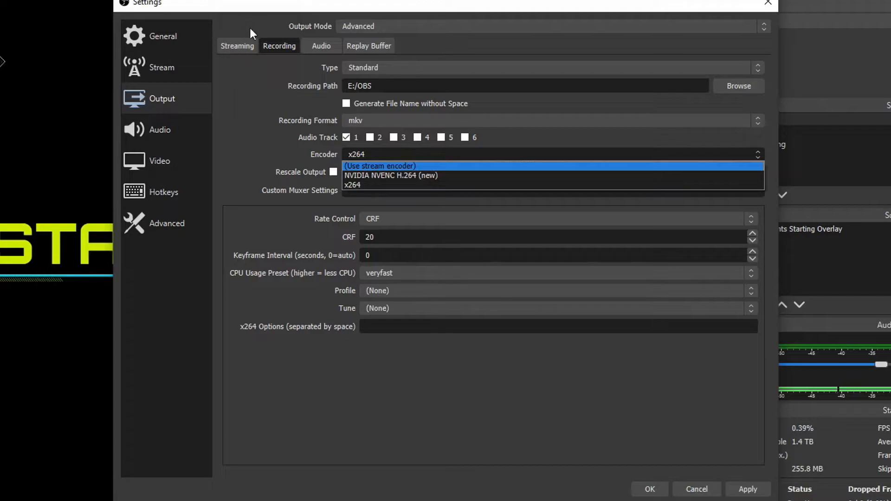
mouse_move(252, 47)
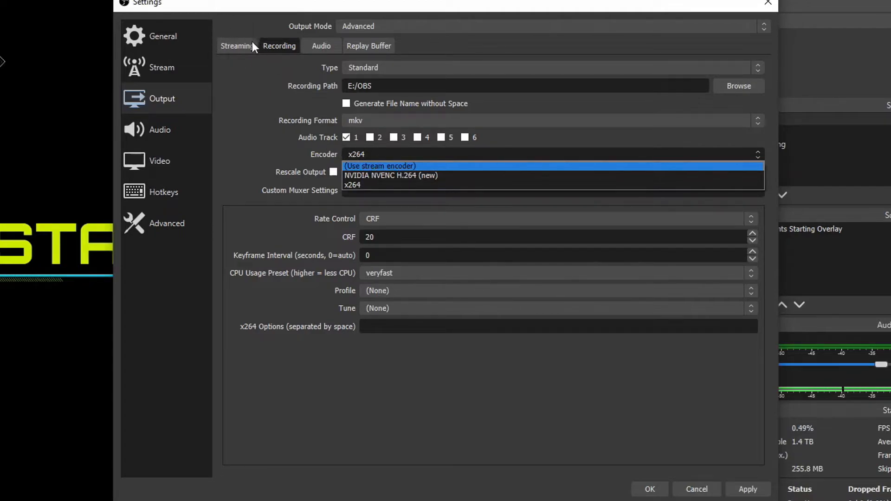
mouse_move(391, 176)
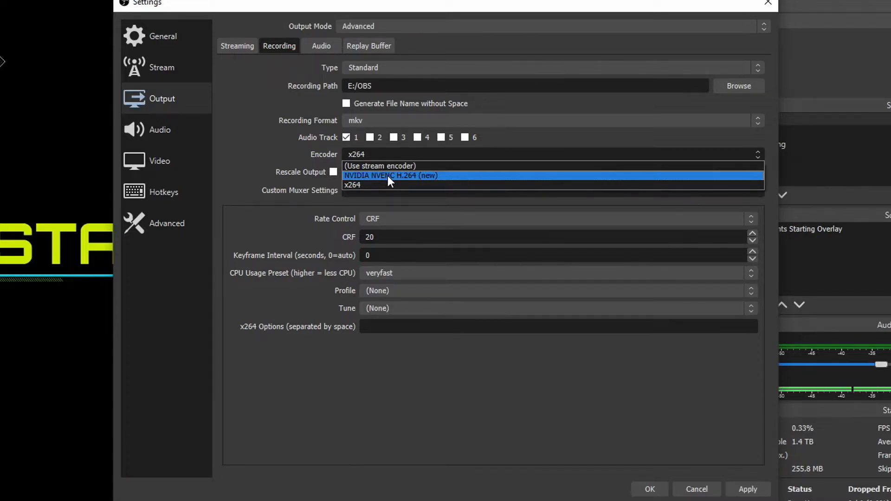
mouse_move(375, 184)
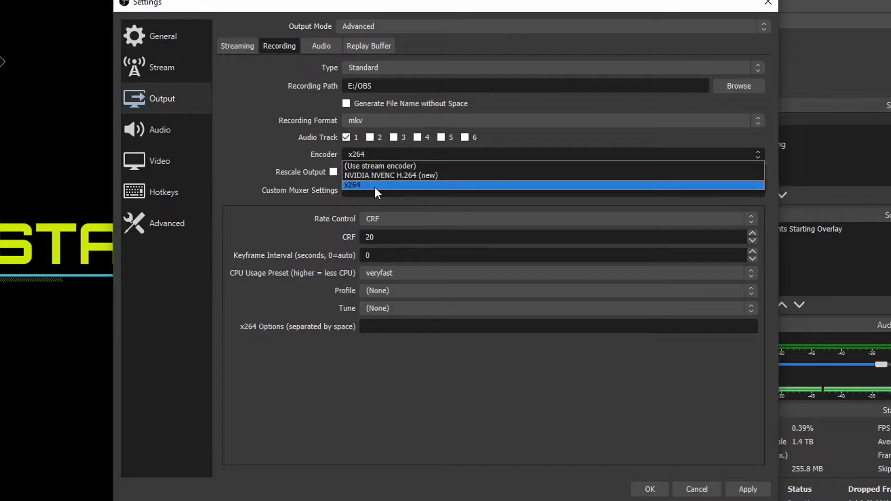
mouse_move(386, 191)
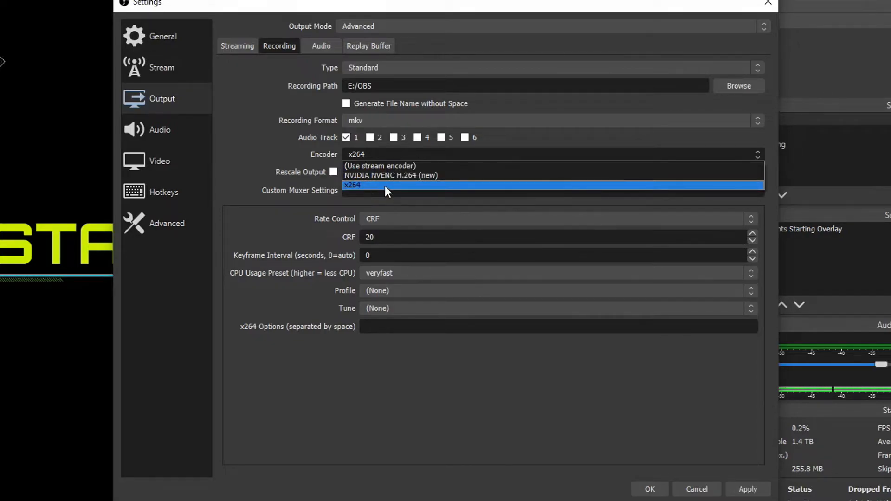
mouse_move(392, 175)
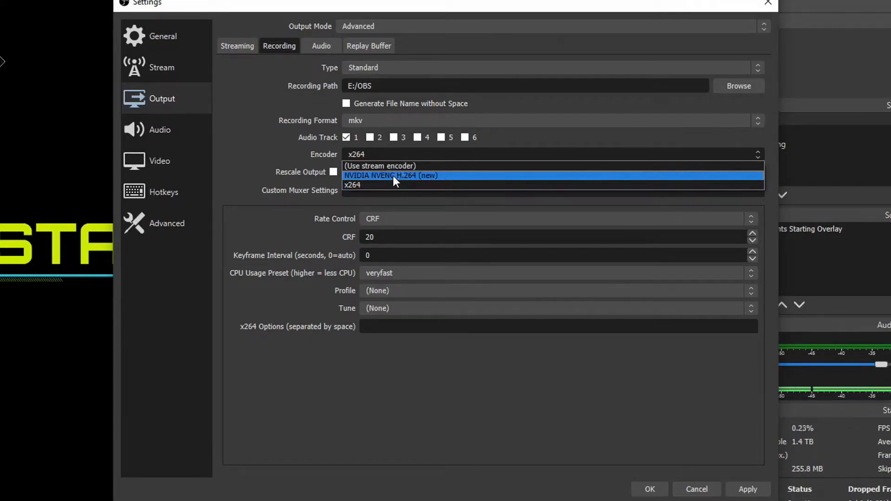
mouse_move(388, 185)
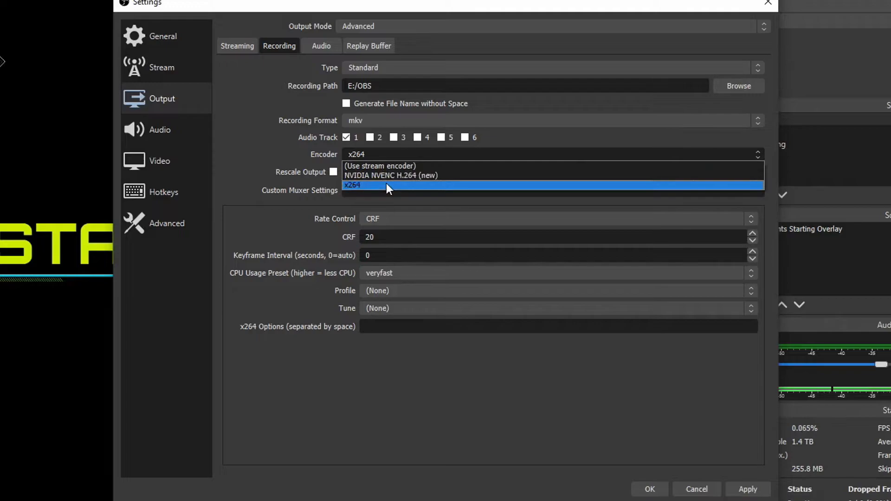
mouse_move(396, 176)
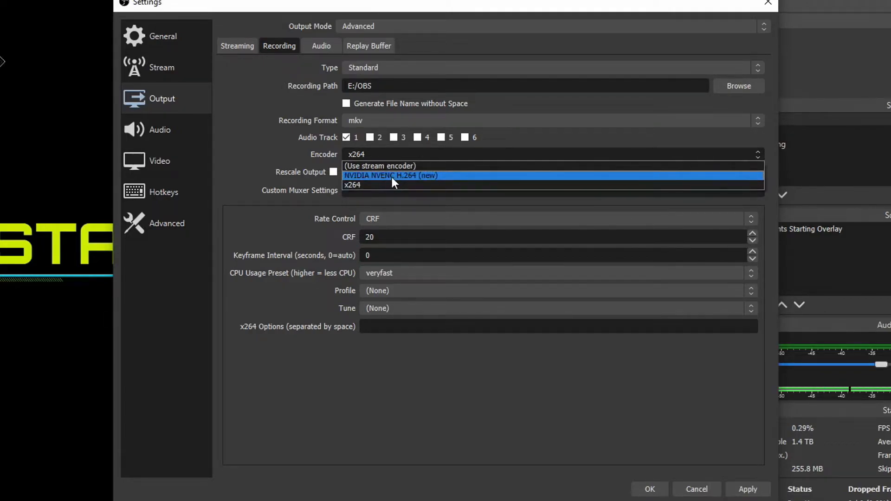
Keep x264 selected as the recording encoder
click(354, 185)
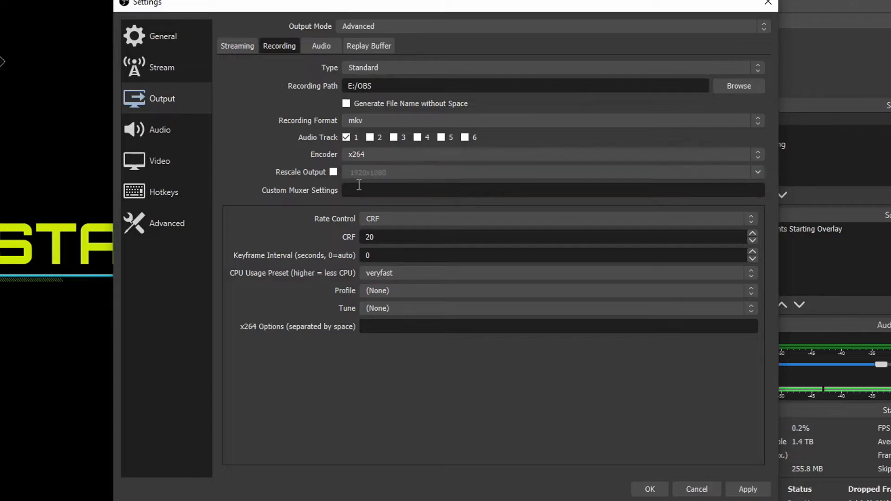
mouse_move(380, 165)
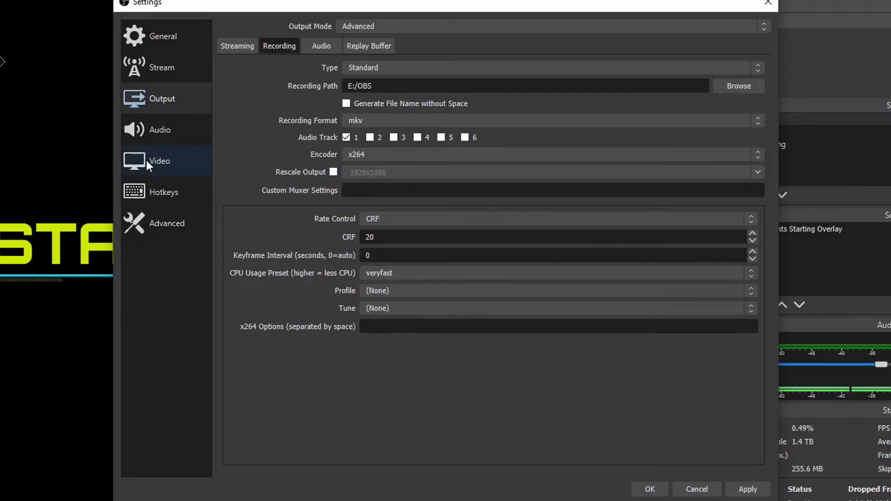
mouse_move(176, 169)
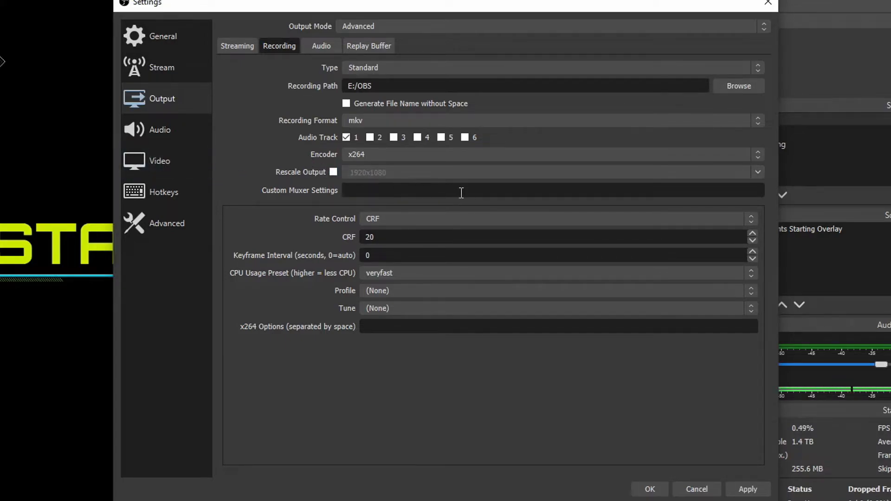
click(461, 189)
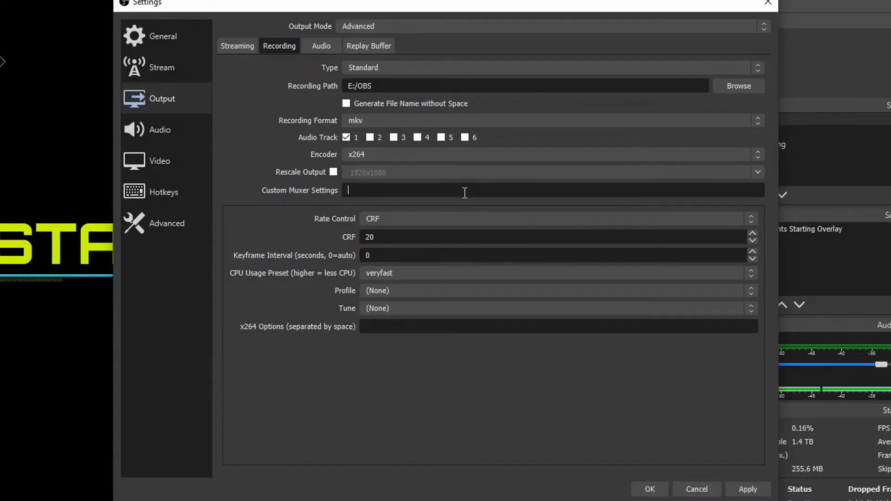
click(749, 218)
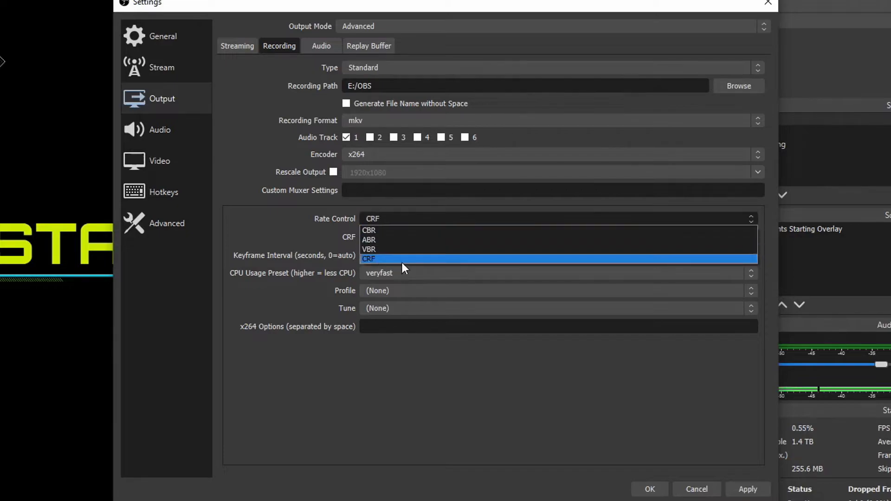
mouse_move(380, 264)
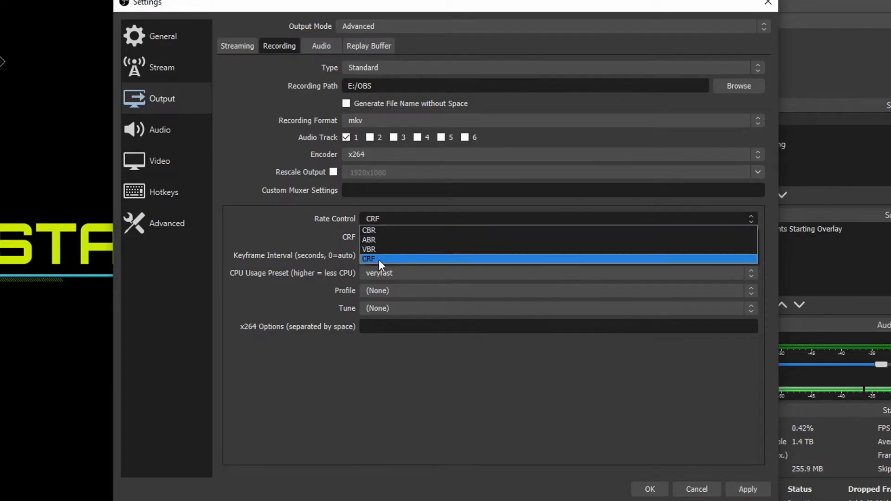
mouse_move(413, 255)
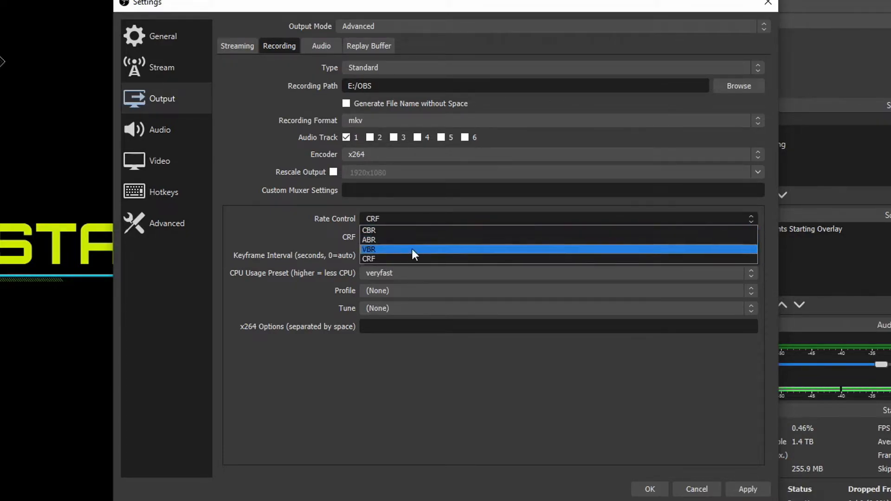
mouse_move(391, 259)
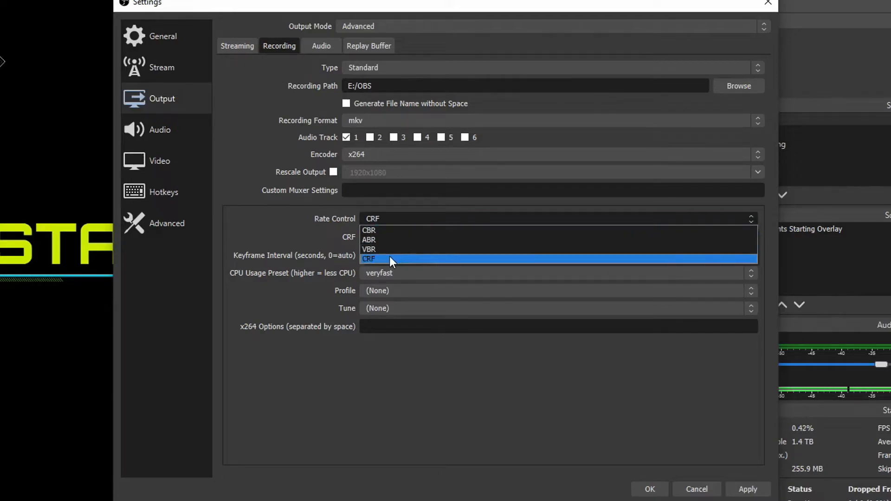
mouse_move(394, 265)
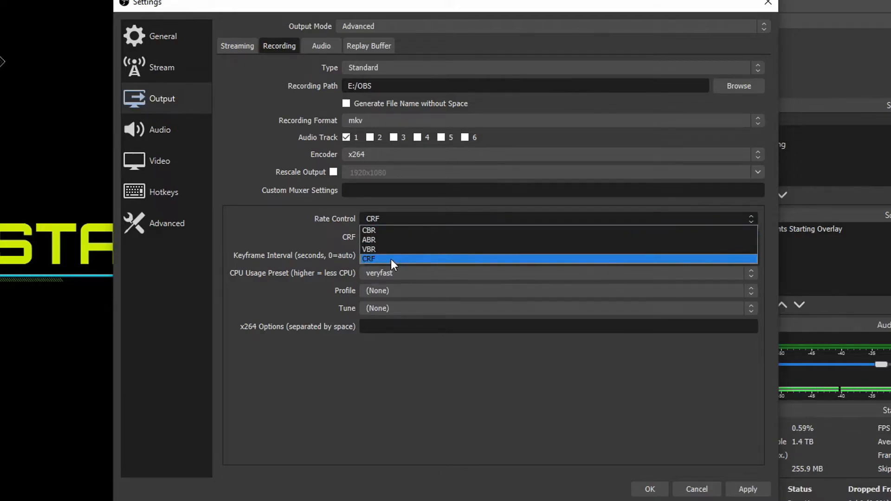
mouse_move(391, 230)
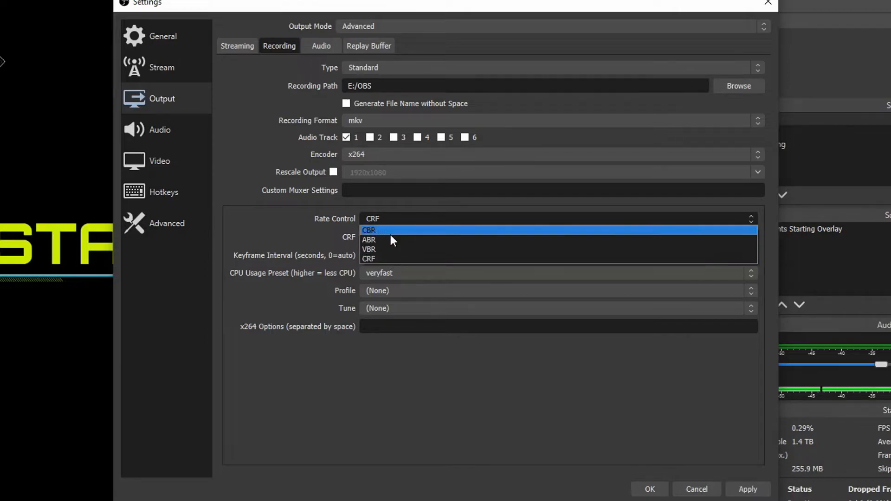
mouse_move(392, 232)
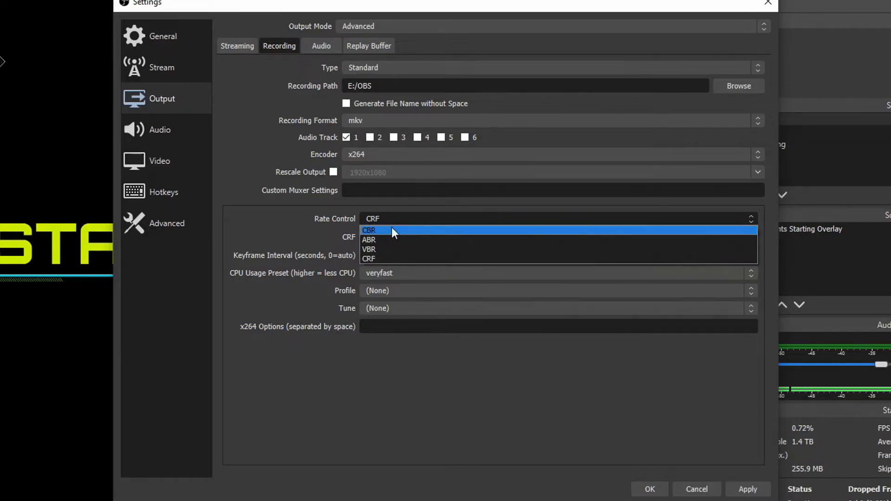
click(369, 258)
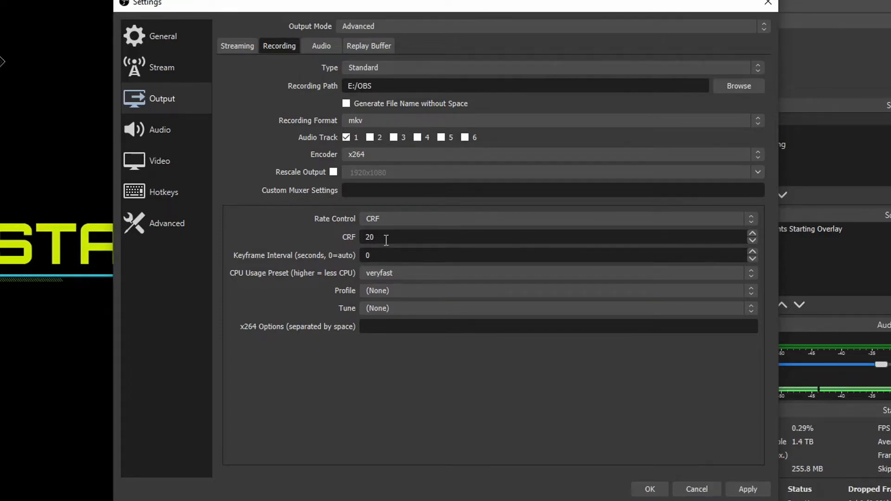
mouse_move(391, 235)
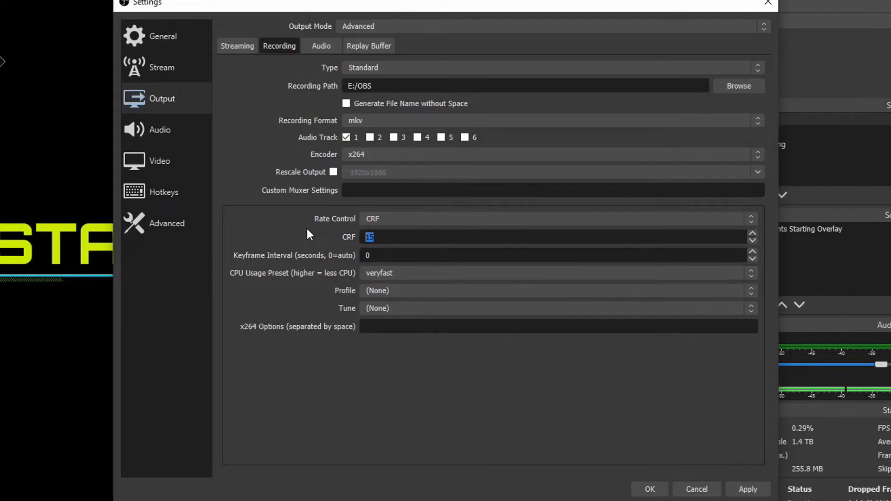
text(25)
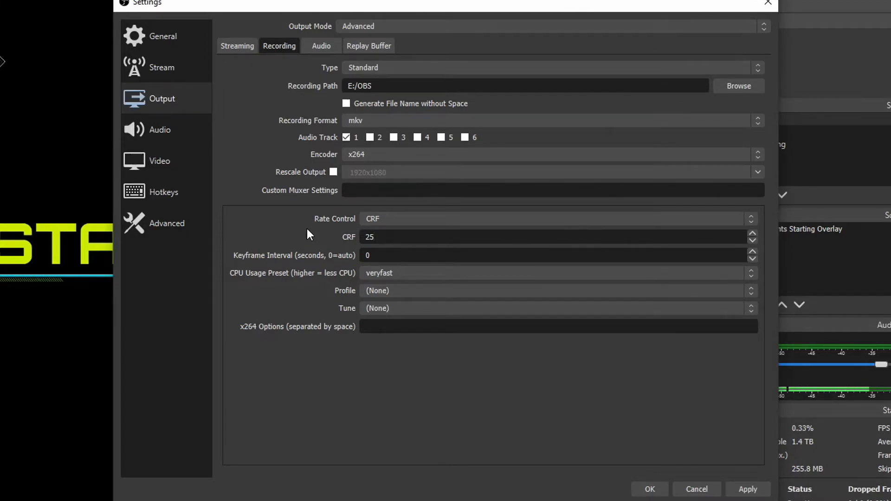
mouse_move(395, 249)
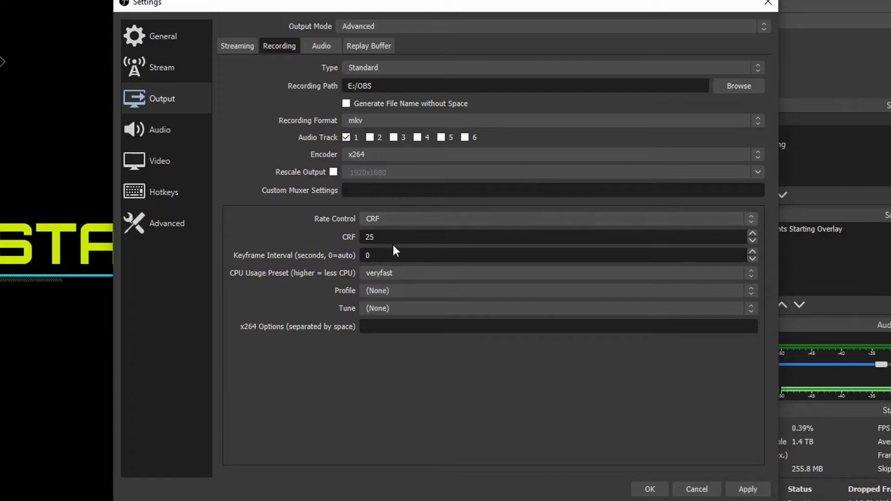
triple_click(369, 237)
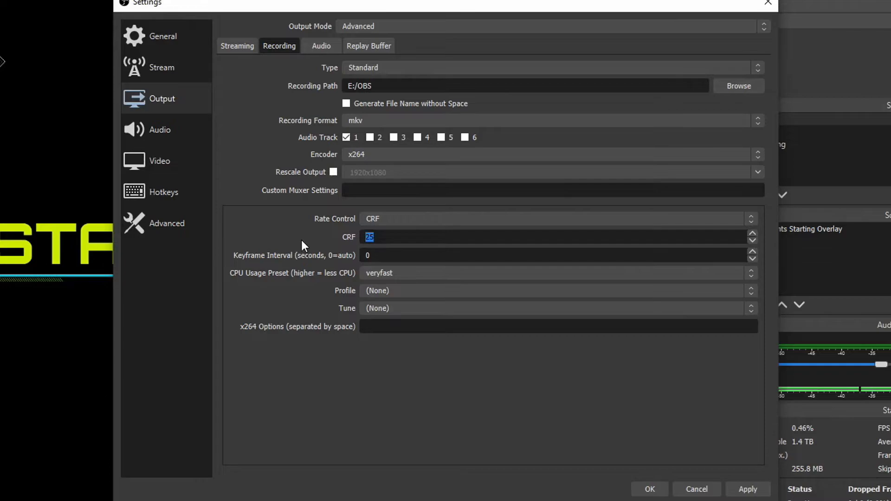
text(15)
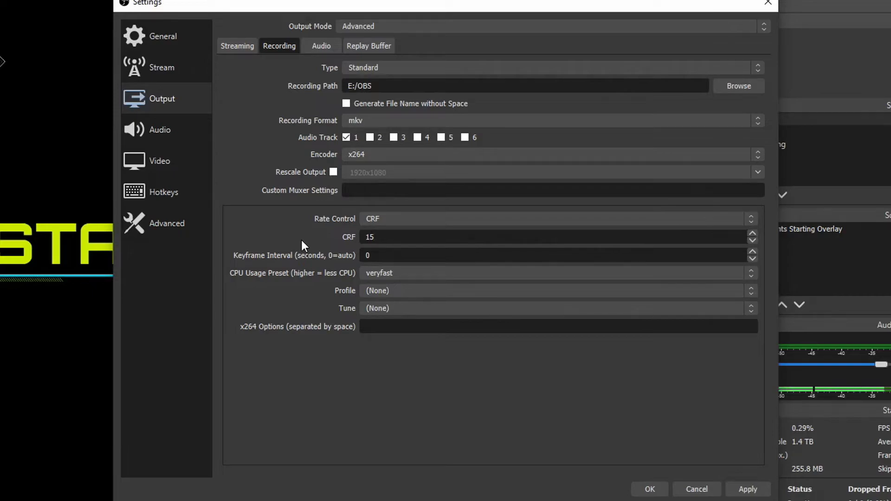
text(20)
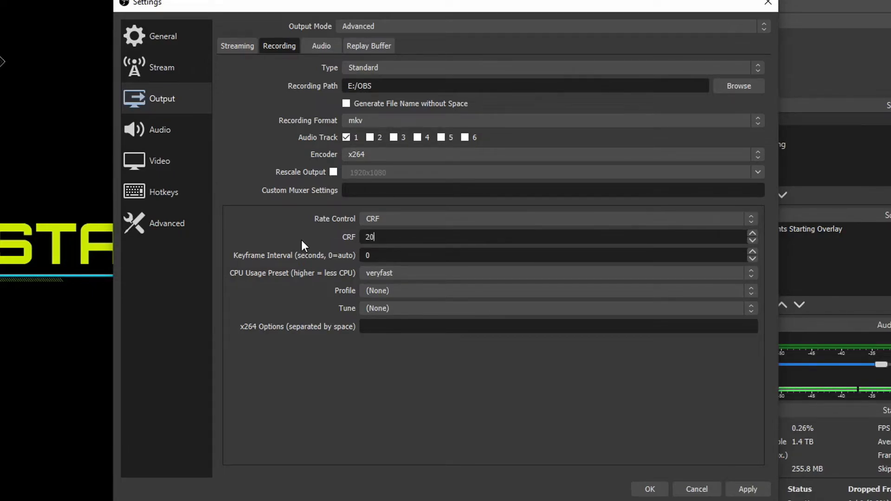
mouse_move(386, 254)
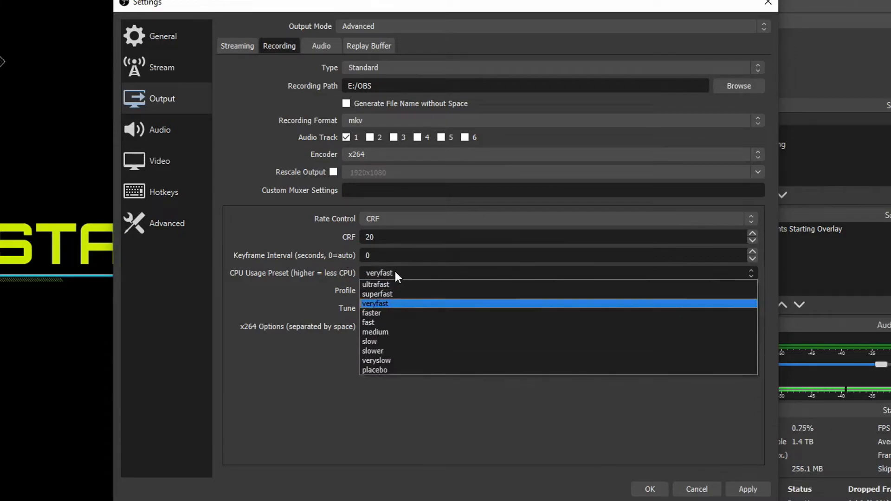
mouse_move(401, 360)
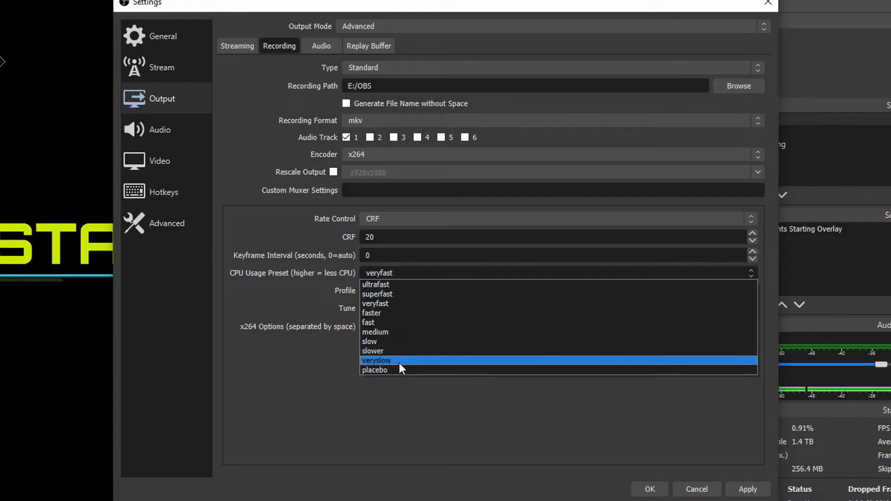
mouse_move(405, 294)
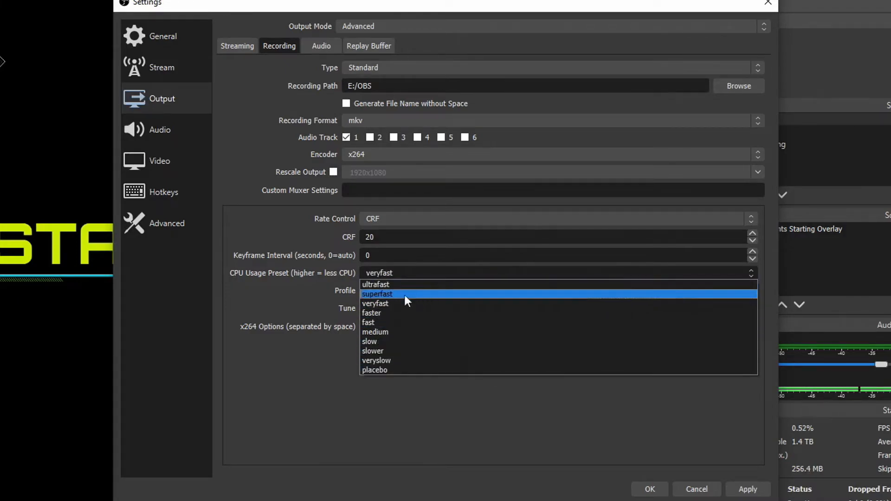
mouse_move(418, 304)
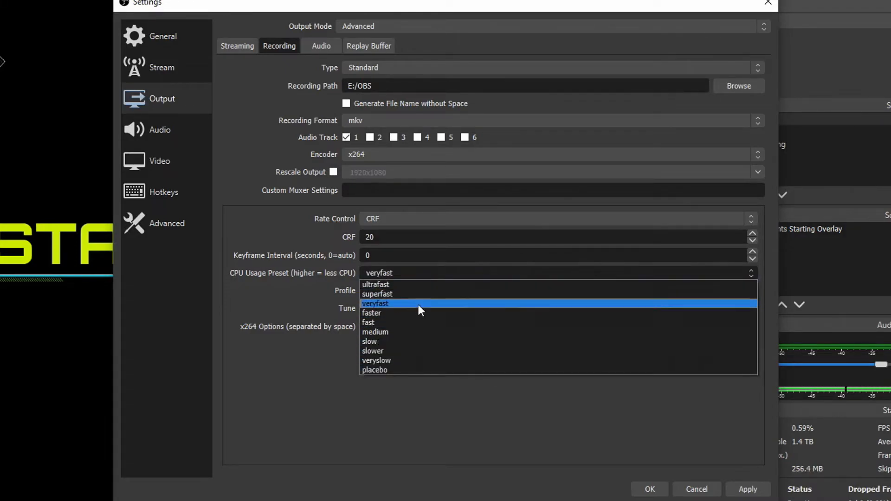
mouse_move(404, 294)
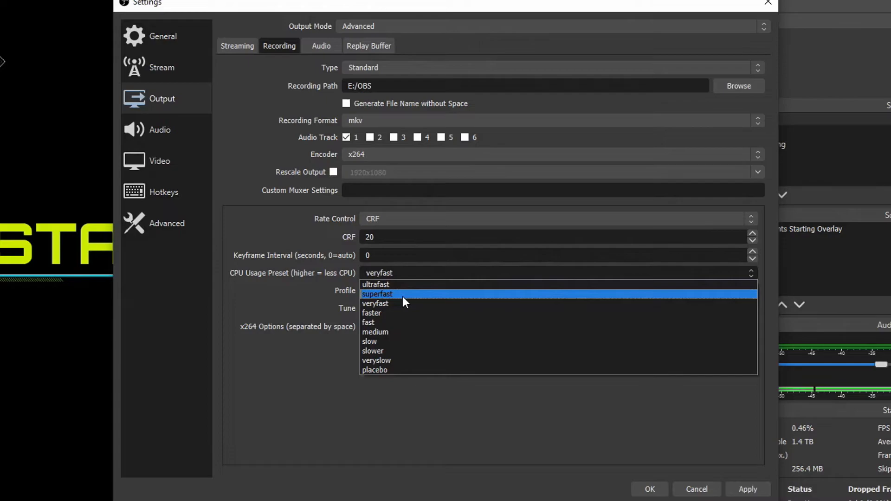
mouse_move(398, 303)
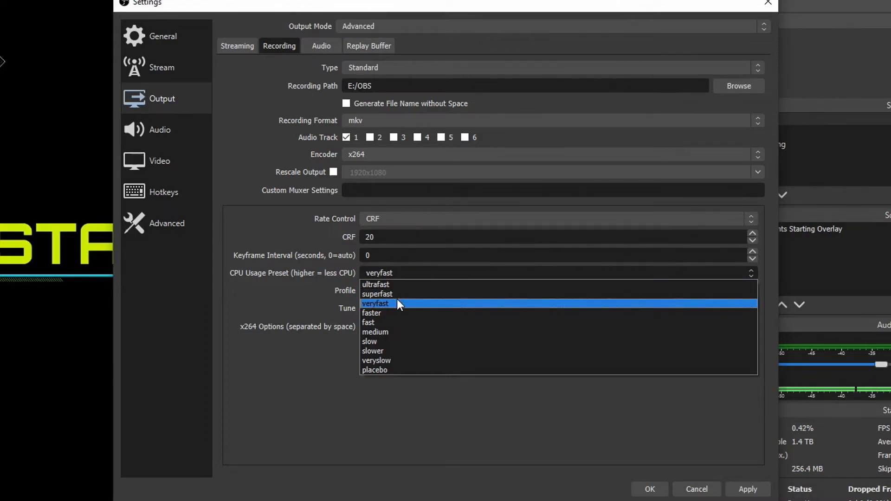
mouse_move(420, 284)
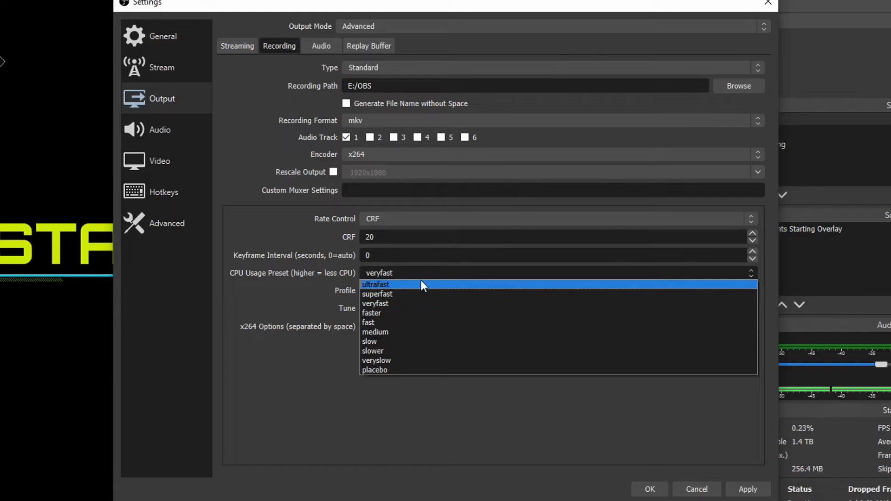
mouse_move(410, 294)
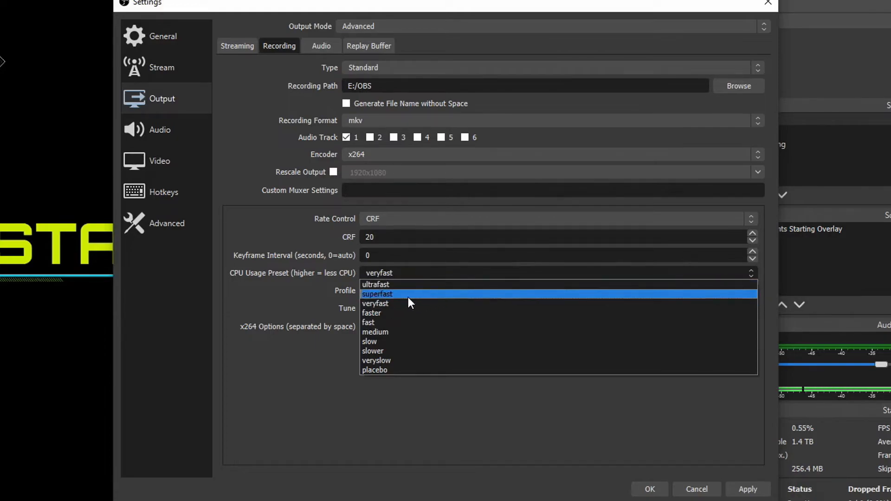
mouse_move(432, 303)
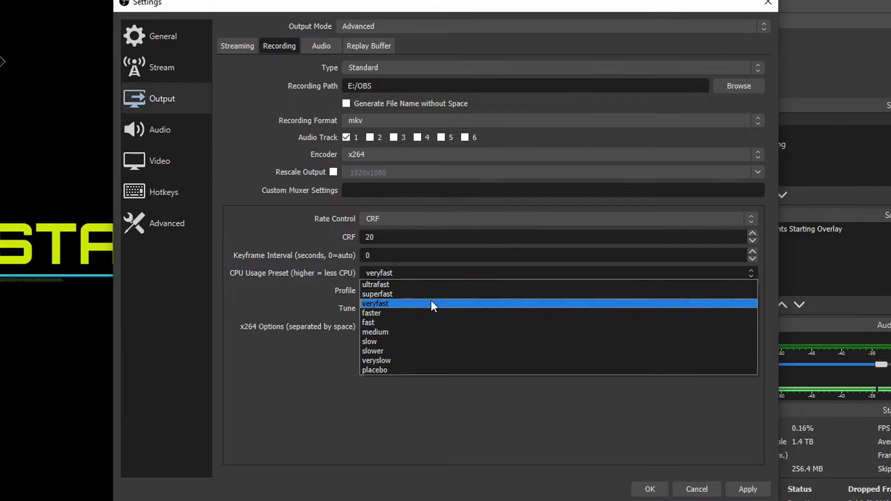
mouse_move(445, 294)
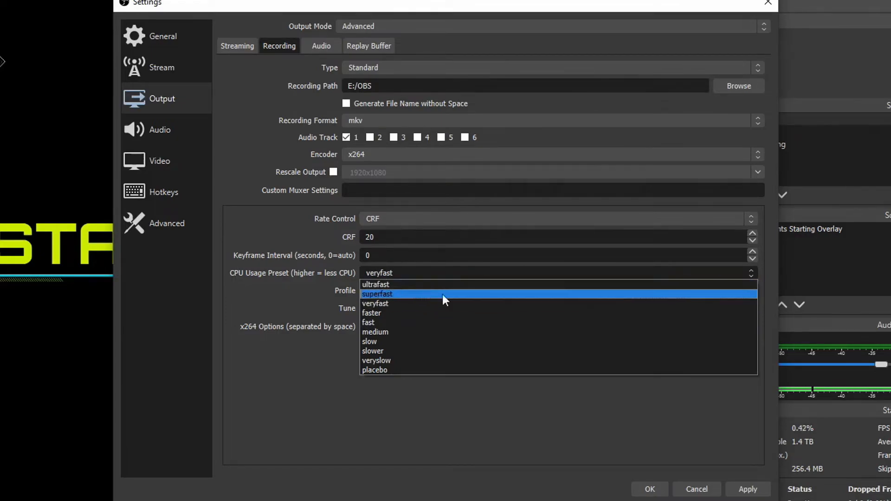
mouse_move(412, 305)
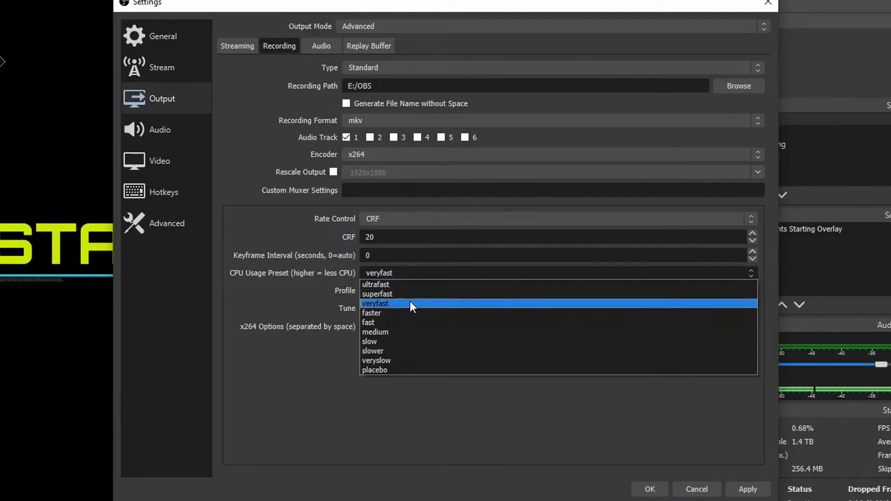
mouse_move(415, 301)
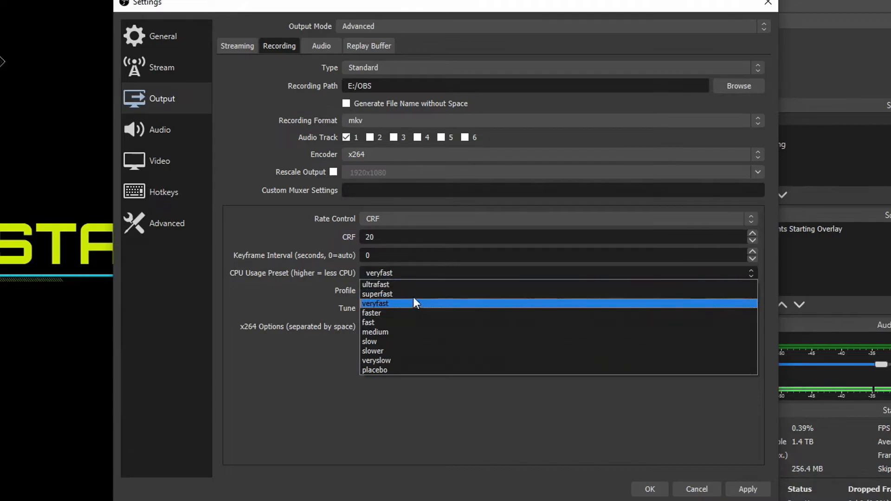
mouse_move(387, 332)
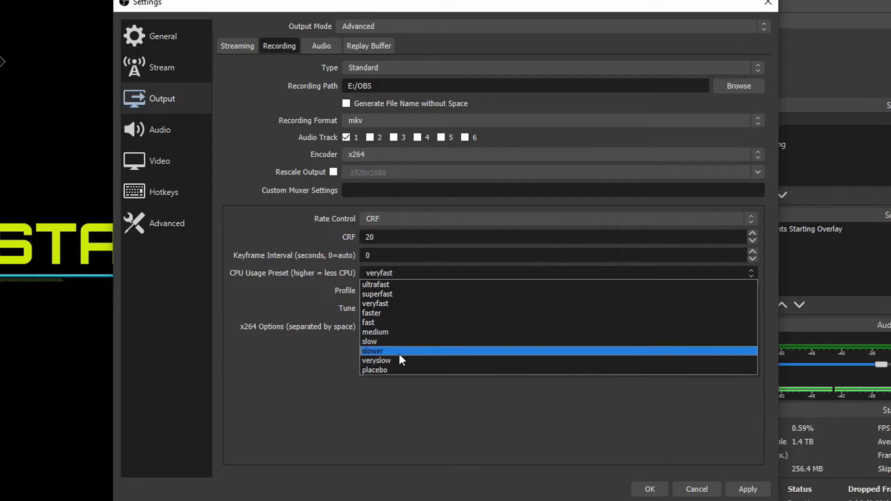
mouse_move(410, 341)
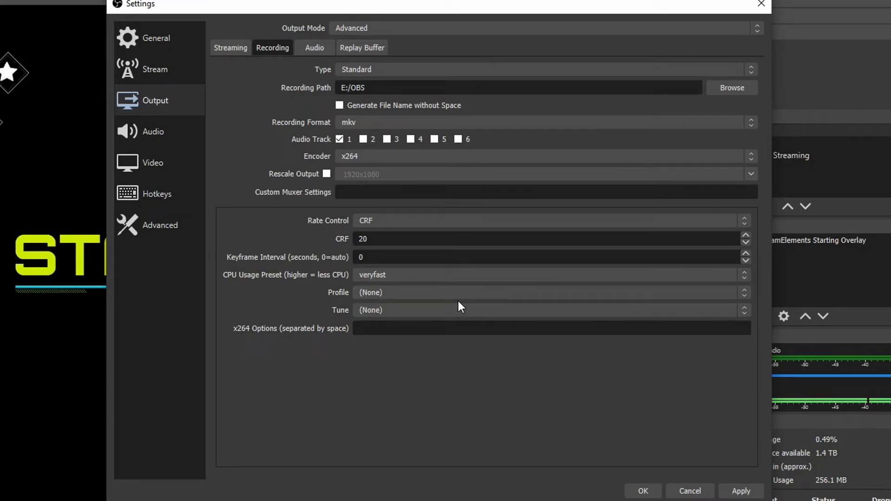
mouse_move(428, 309)
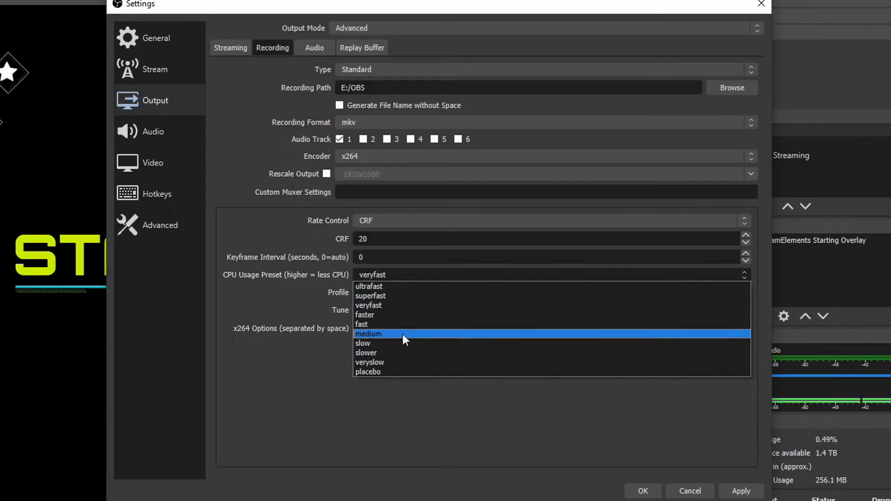
mouse_move(420, 345)
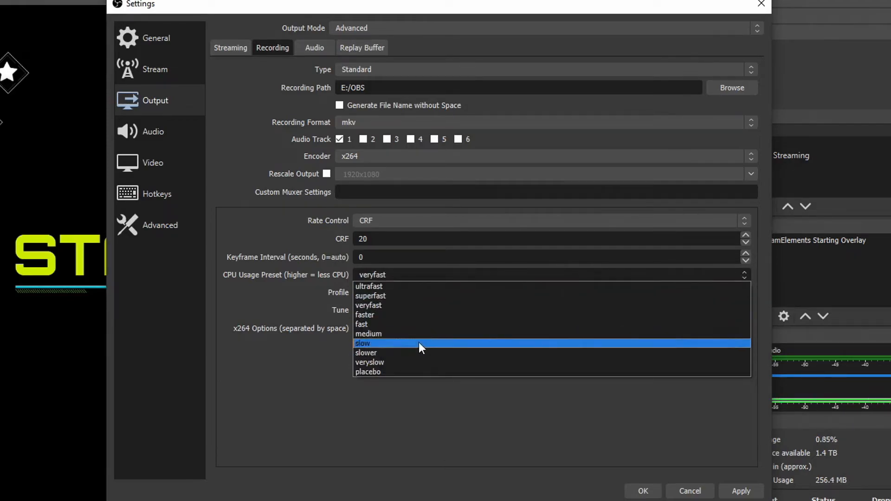
mouse_move(415, 346)
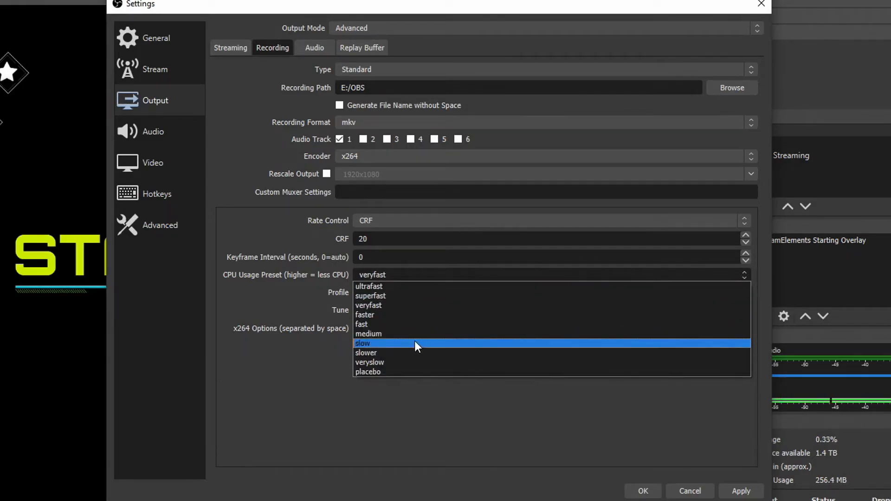
Choose slow as the x264 CPU usage preset instead of veryfast
click(362, 343)
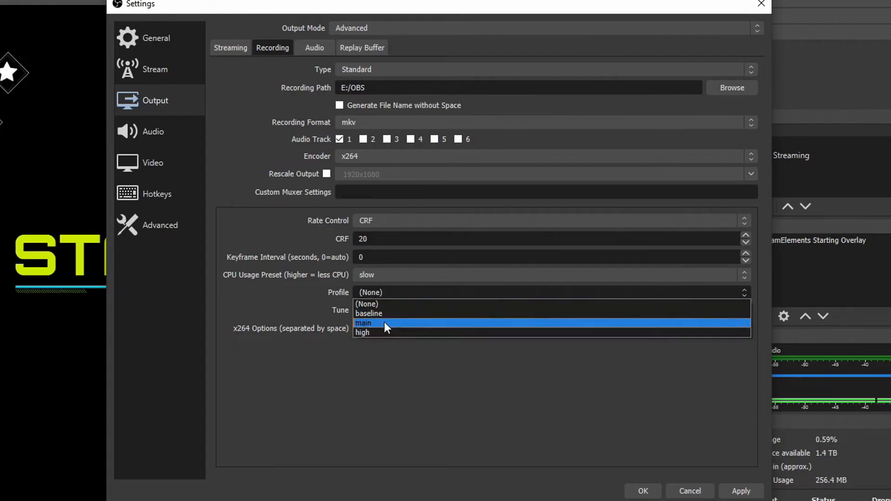
mouse_move(404, 335)
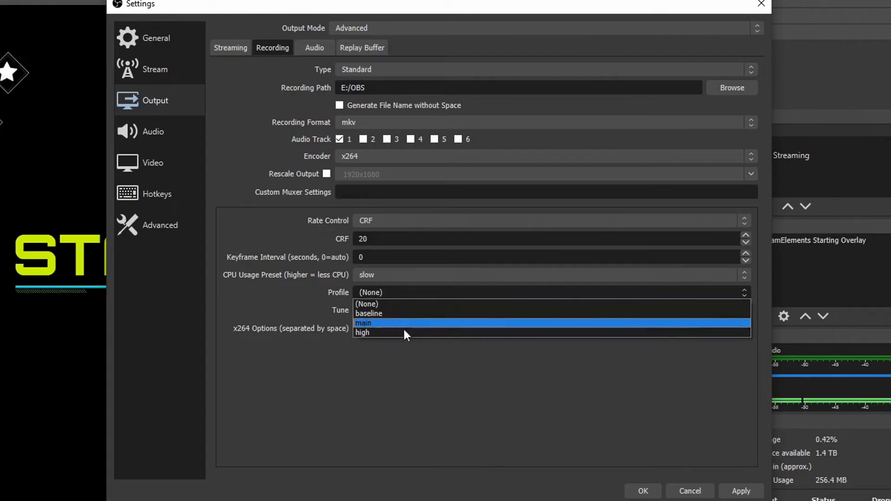
mouse_move(425, 329)
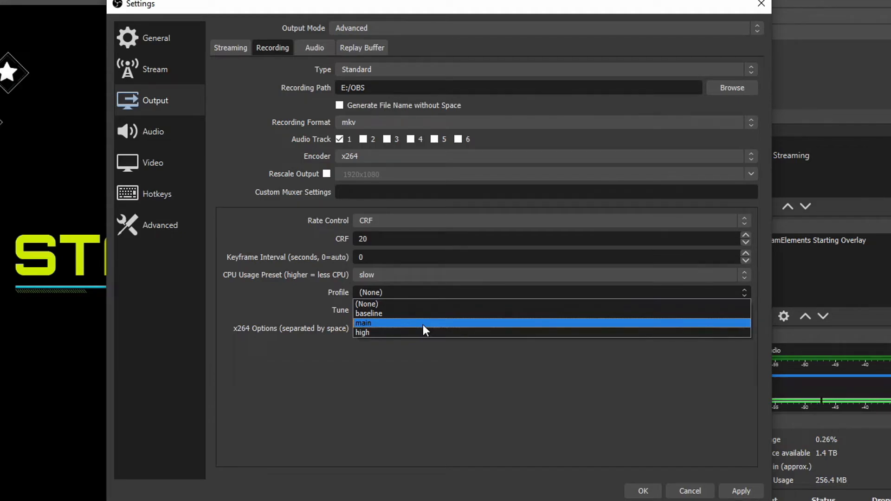
Choose high as the x264 encoding profile
click(362, 332)
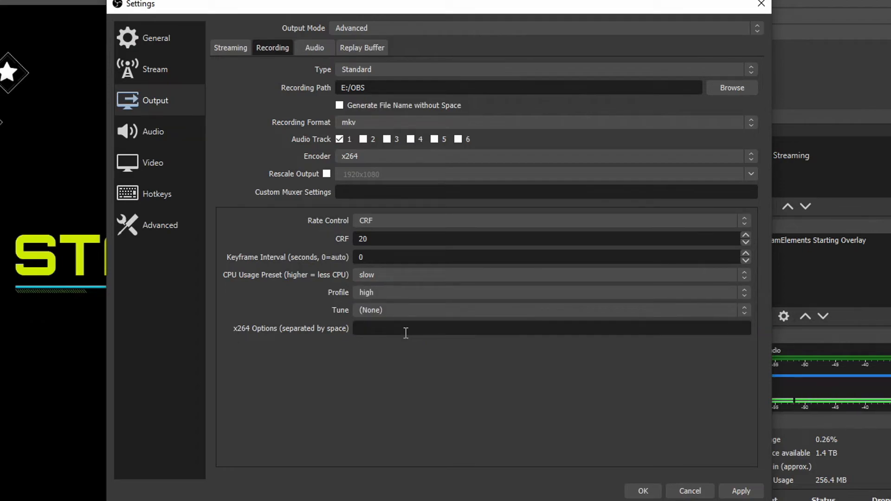
Leave x264 tune at (None) and apply the CRF 20, slow, high recording settings
click(546, 310)
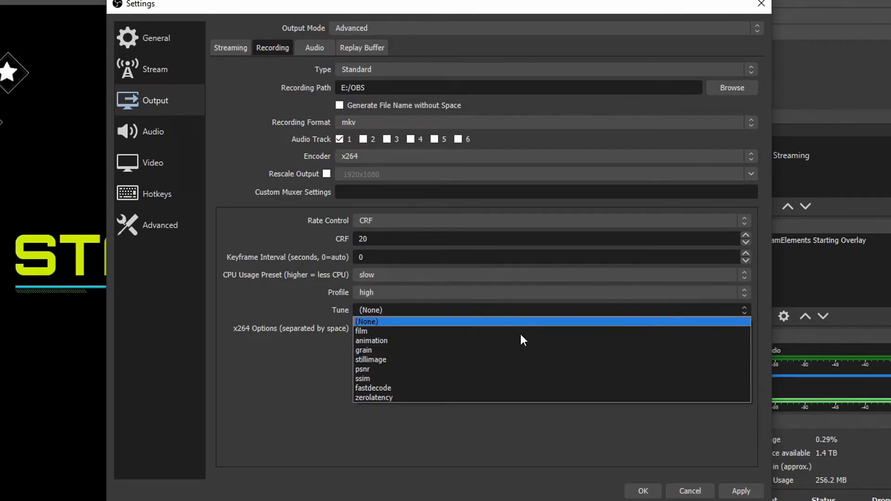
click(366, 321)
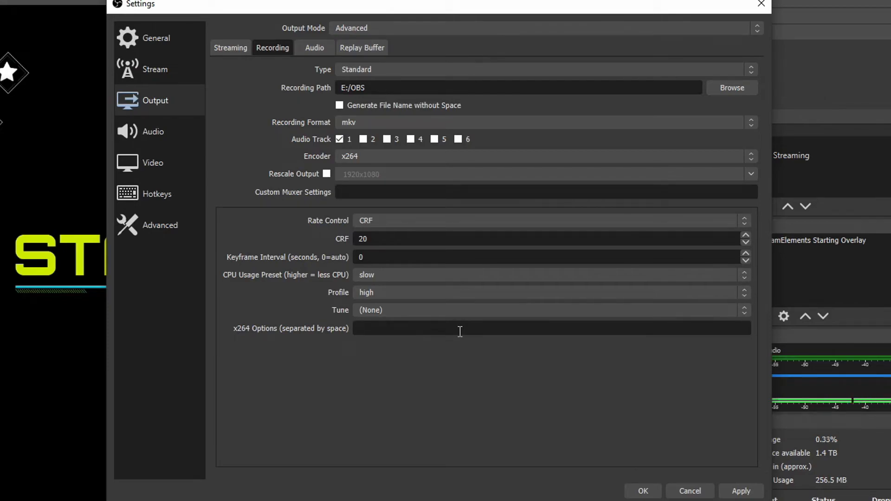
click(460, 329)
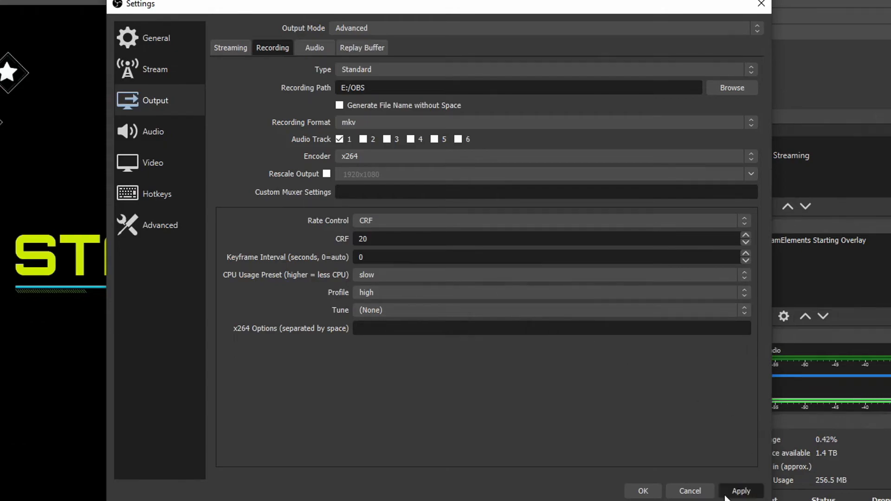
click(740, 491)
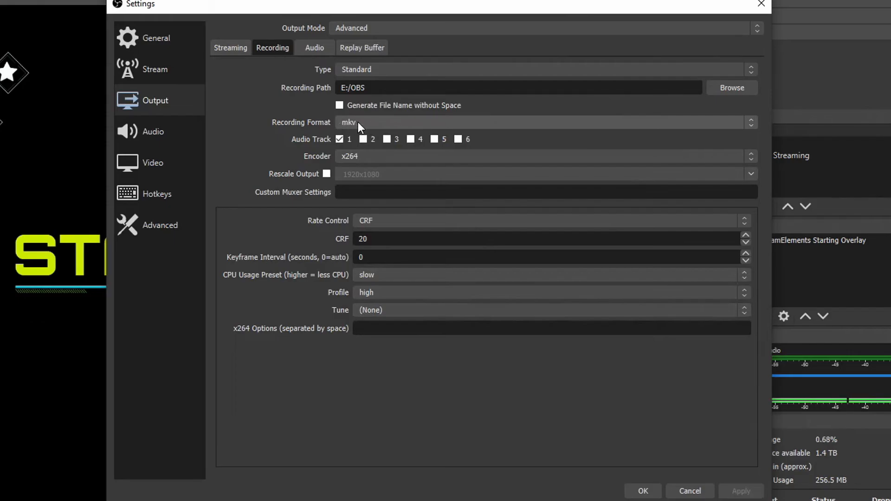
mouse_move(370, 125)
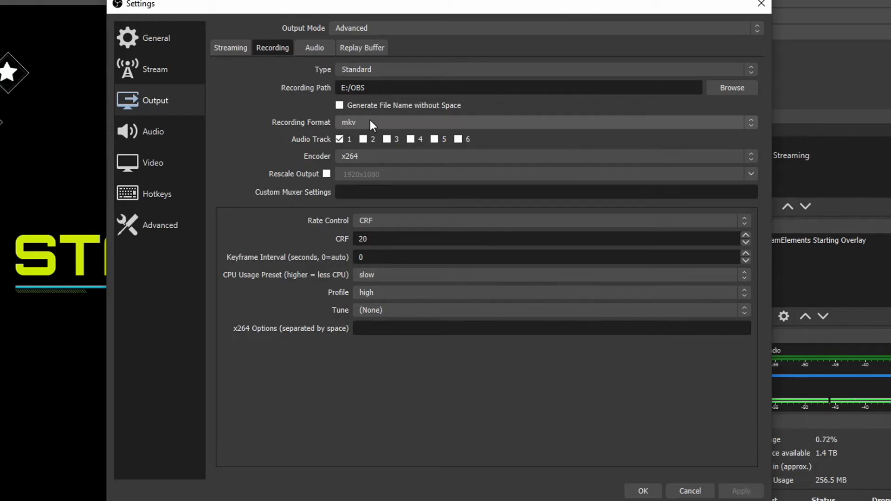
Show the Advanced settings page where 'Automatically remux to mp4' is ticked
click(160, 224)
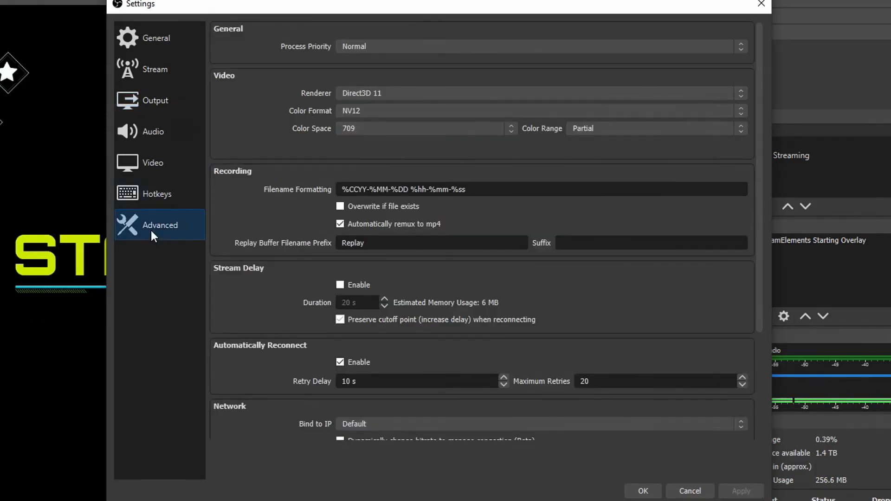
mouse_move(325, 233)
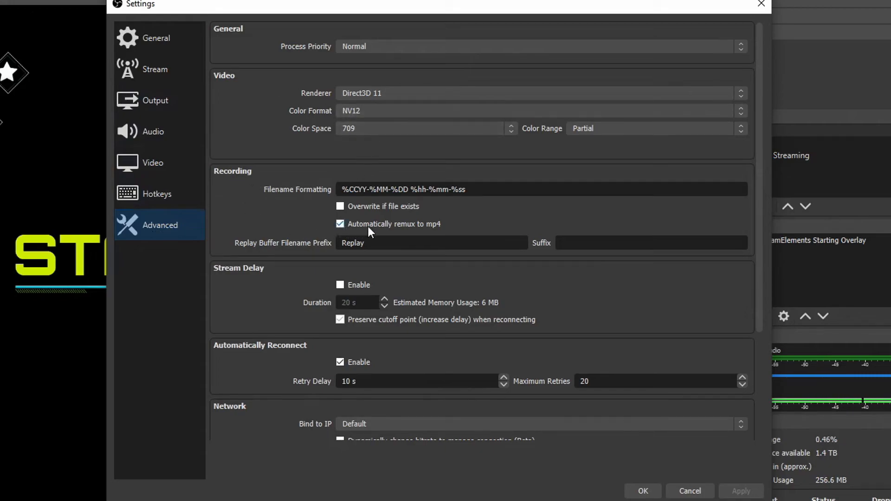
mouse_move(432, 230)
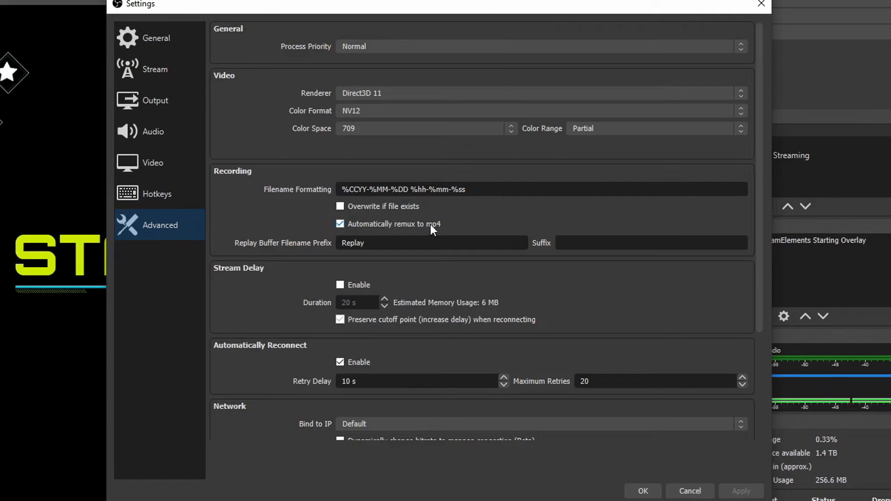
mouse_move(433, 231)
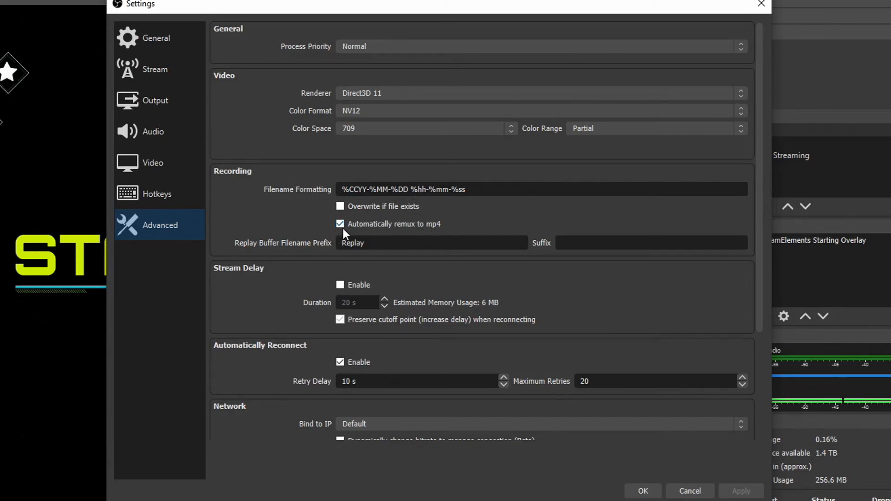
mouse_move(611, 427)
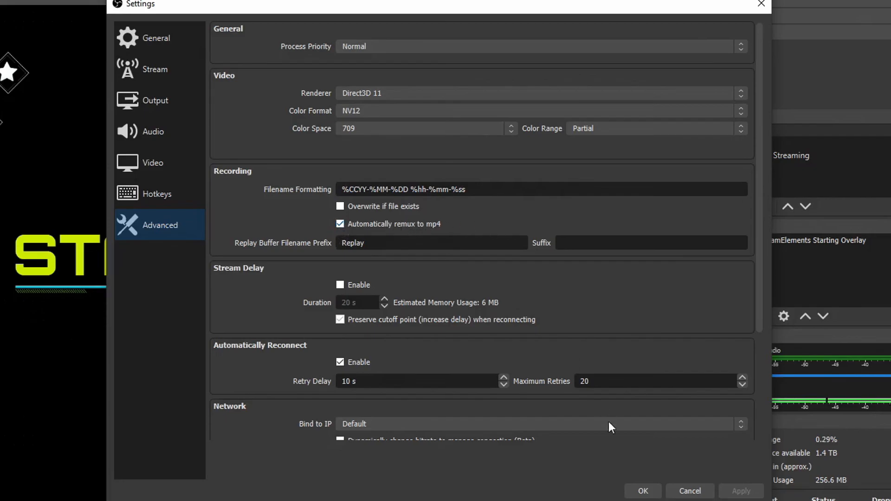